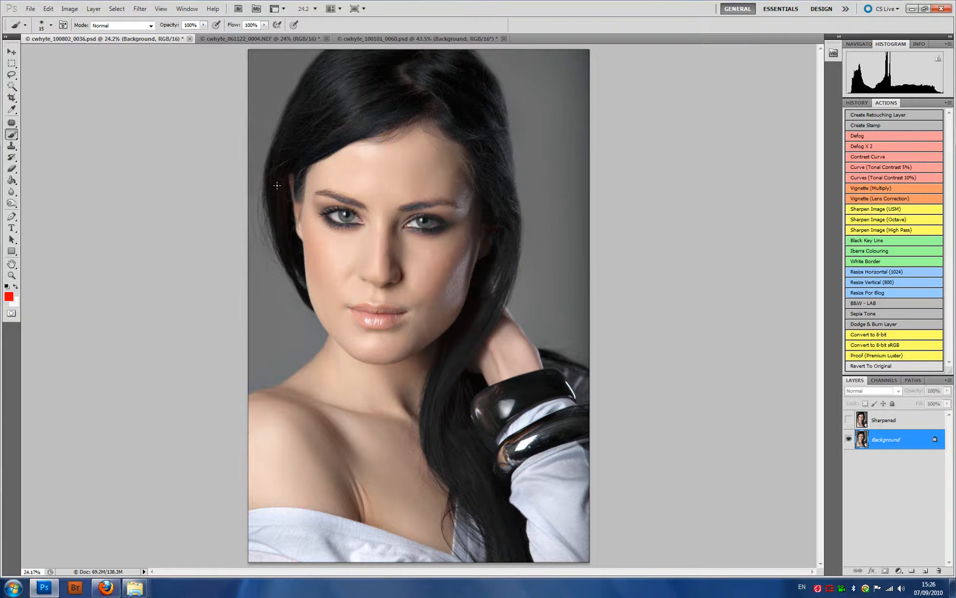
{"action": "mouse_move", "coordinate": [604, 321]}
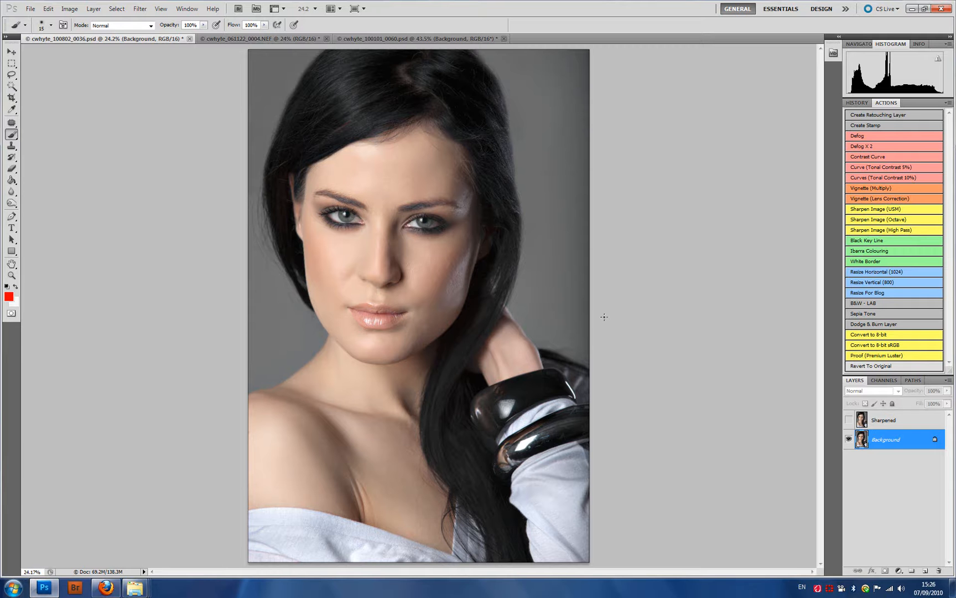
{"action": "mouse_move", "coordinate": [373, 291]}
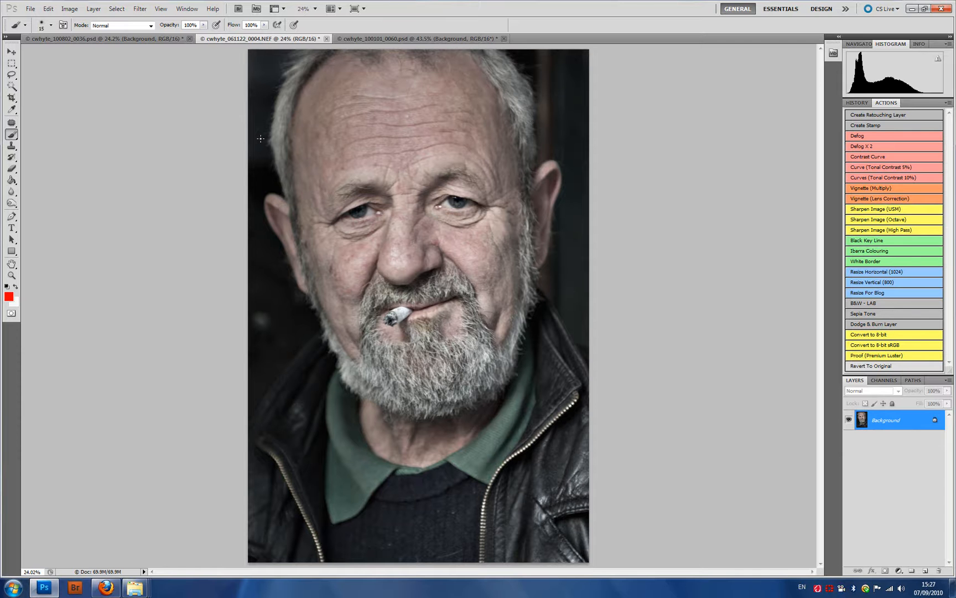
{"action": "mouse_move", "coordinate": [322, 69]}
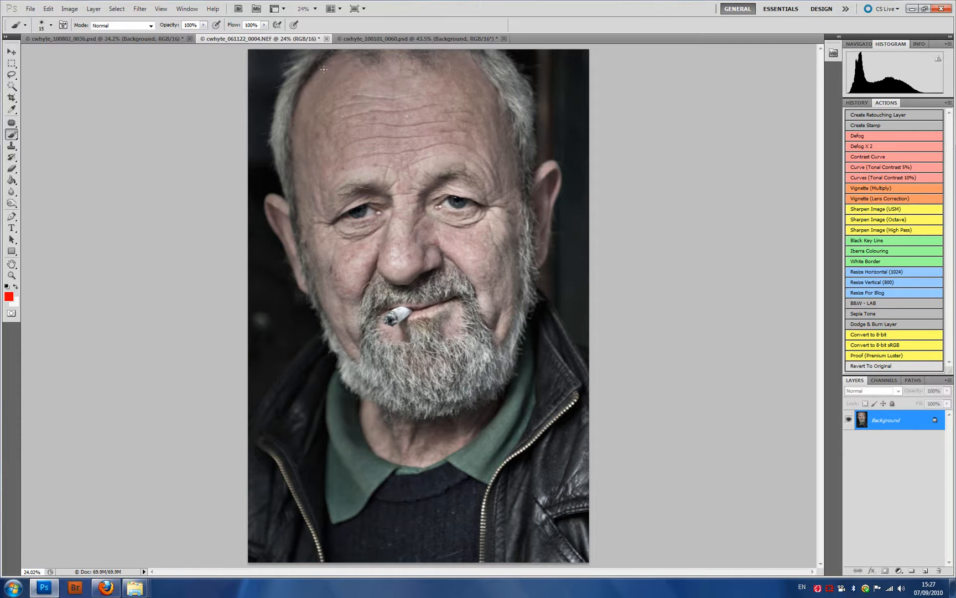
Switch between the landscape and portrait documents, then show the woman's portrait at Actual Pixels (100%)
{"action": "left_click", "coordinate": [396, 39]}
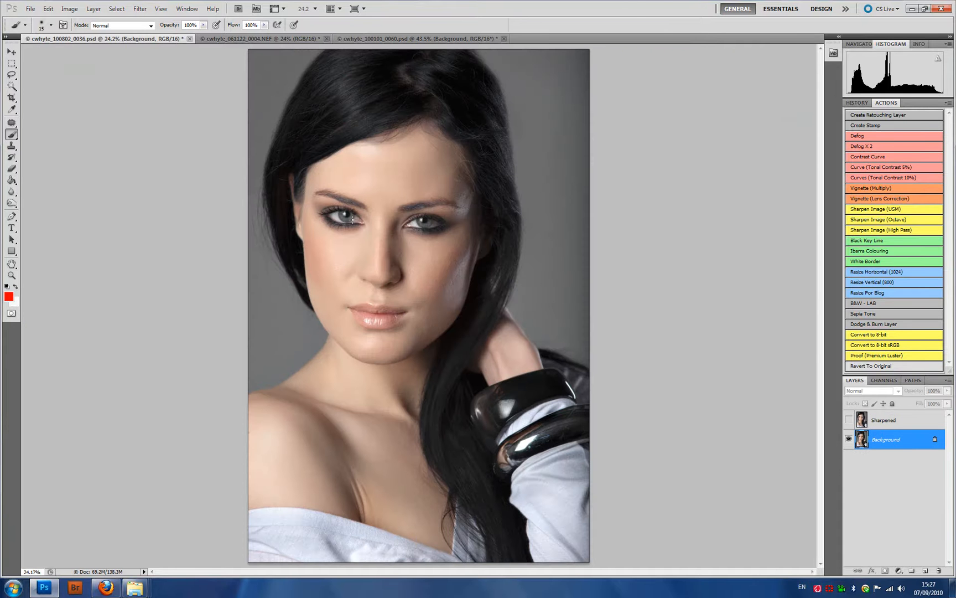
{"action": "mouse_move", "coordinate": [296, 108]}
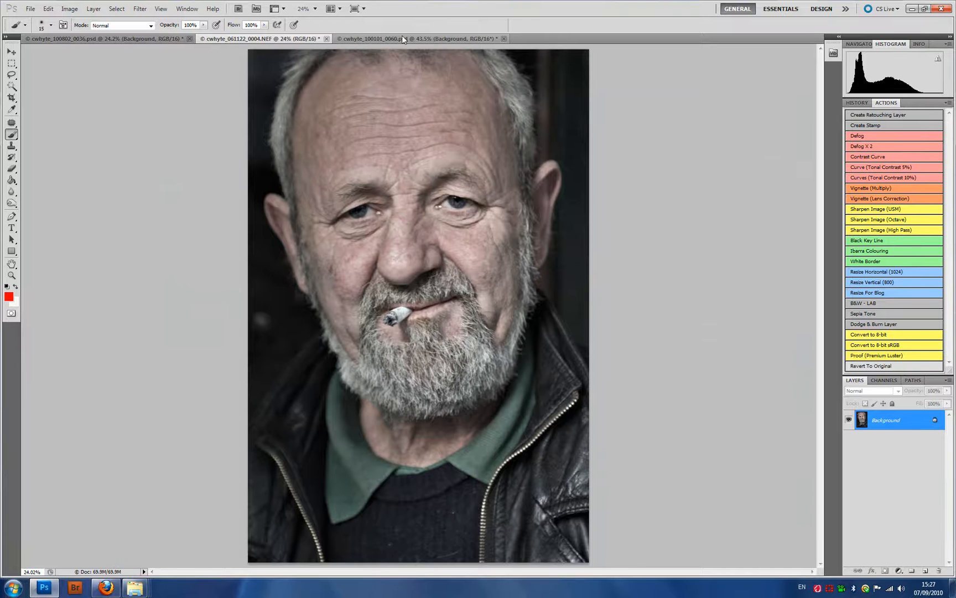
{"action": "left_click", "coordinate": [378, 38]}
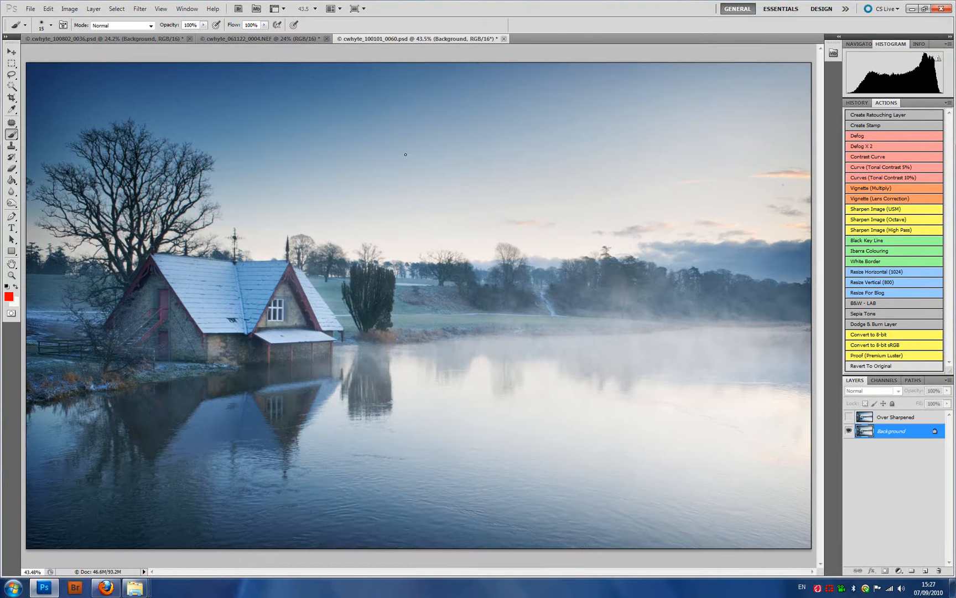
{"action": "left_click", "coordinate": [263, 39]}
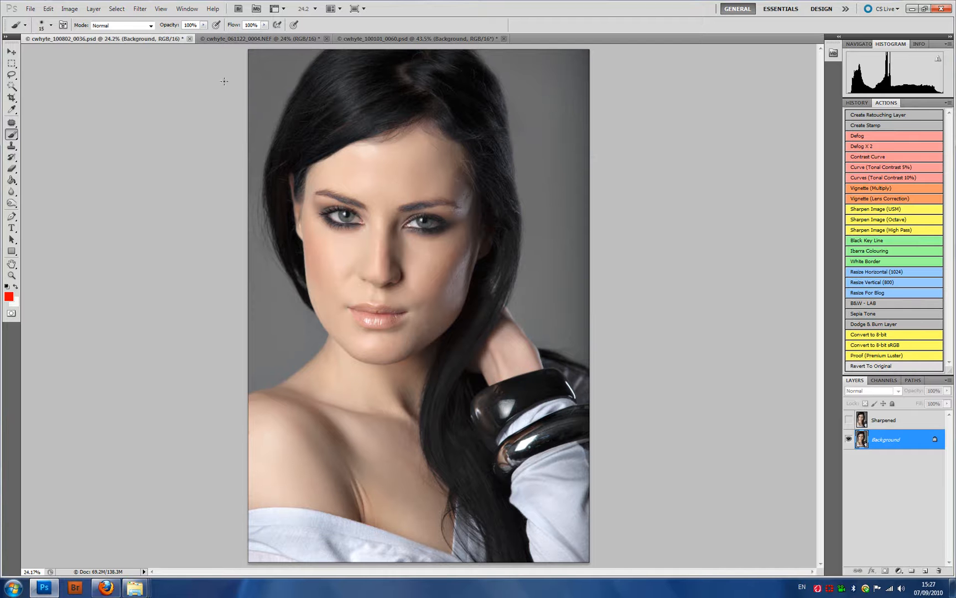
{"action": "mouse_move", "coordinate": [104, 40]}
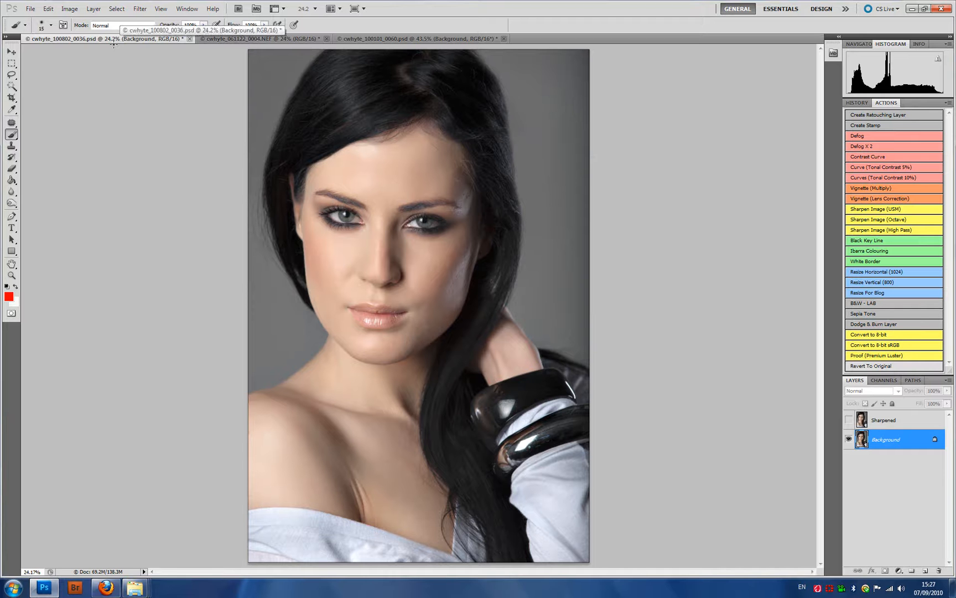
{"action": "mouse_move", "coordinate": [124, 47]}
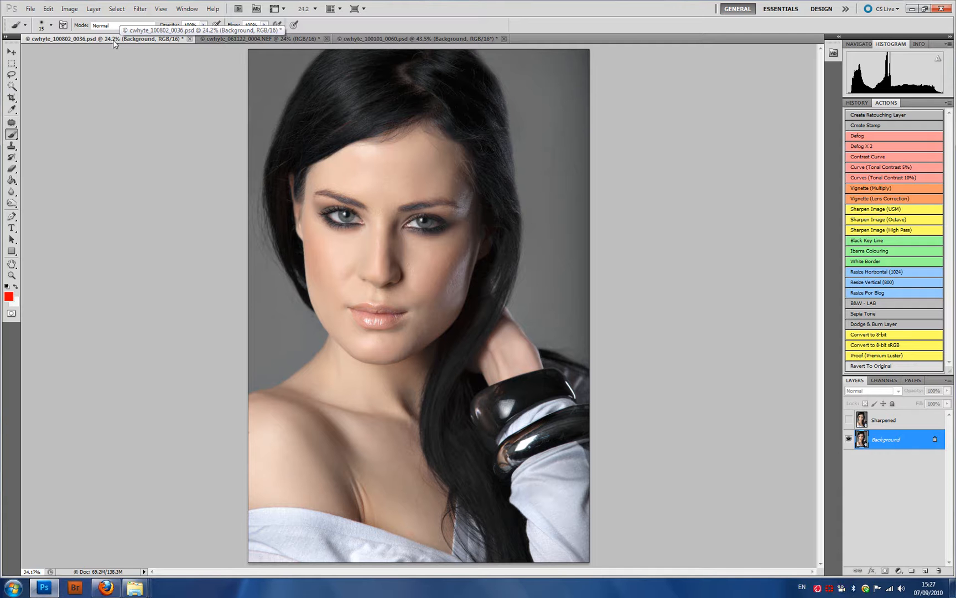
{"action": "mouse_move", "coordinate": [110, 44]}
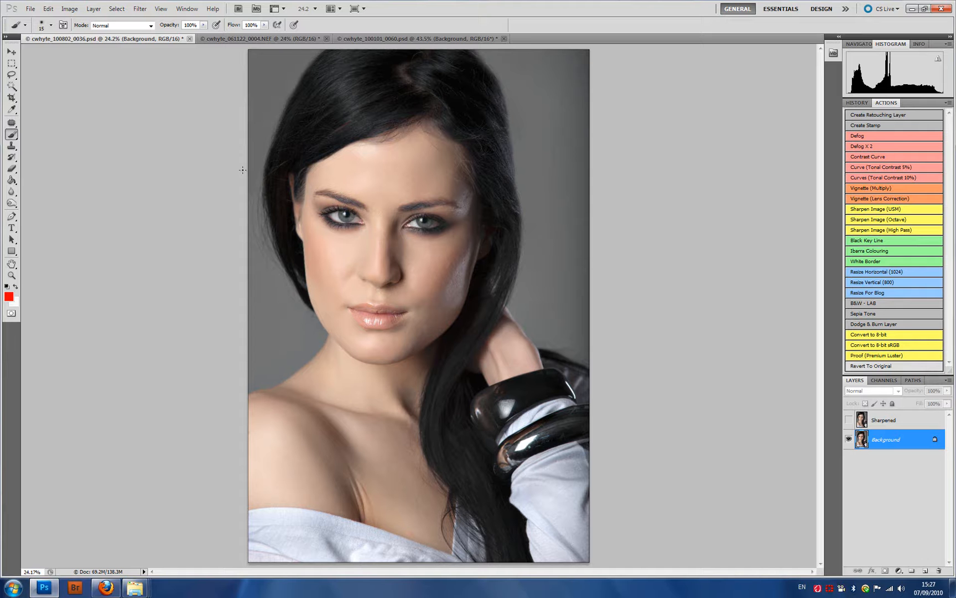
{"action": "mouse_move", "coordinate": [403, 249]}
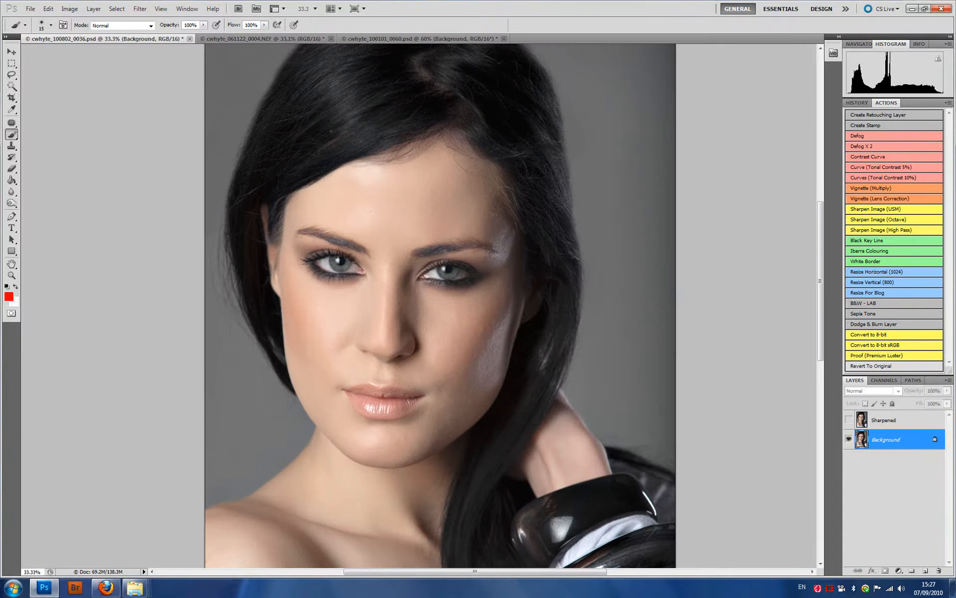
{"action": "left_click", "coordinate": [160, 9]}
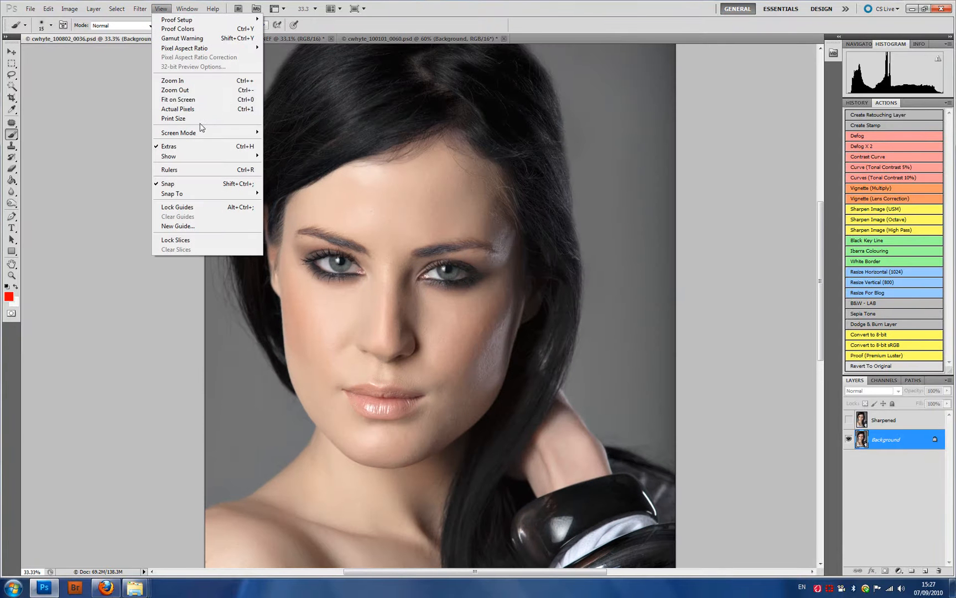
{"action": "mouse_move", "coordinate": [177, 109]}
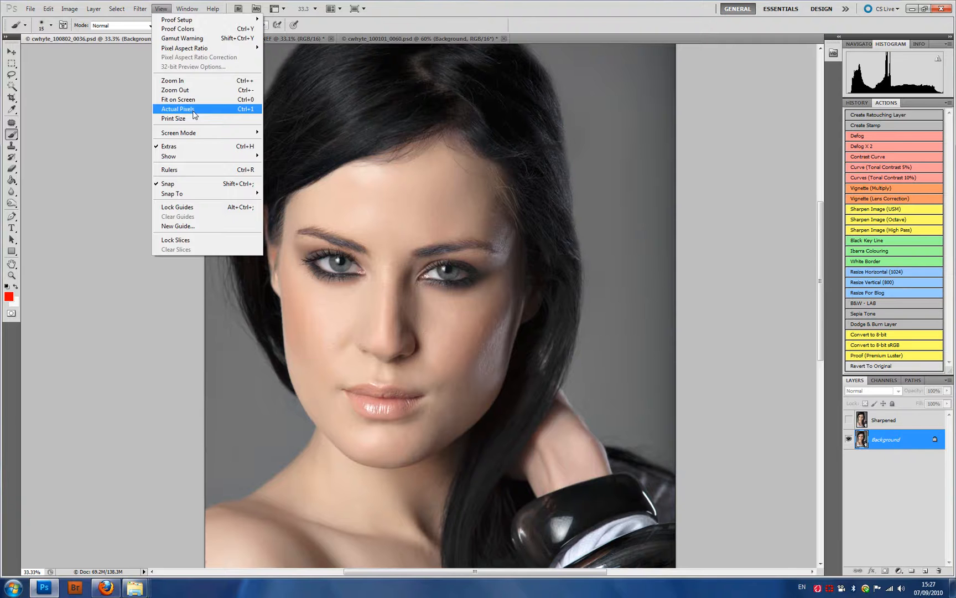
{"action": "left_click", "coordinate": [178, 108]}
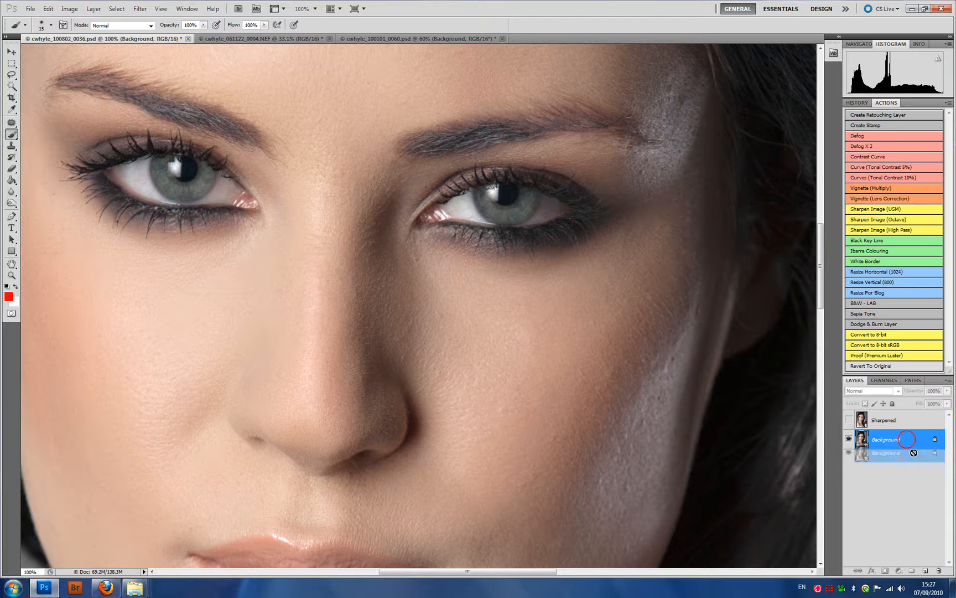
Duplicate the portrait's Background layer and rename the copy Sharpen (USM)
{"action": "left_click", "coordinate": [926, 572]}
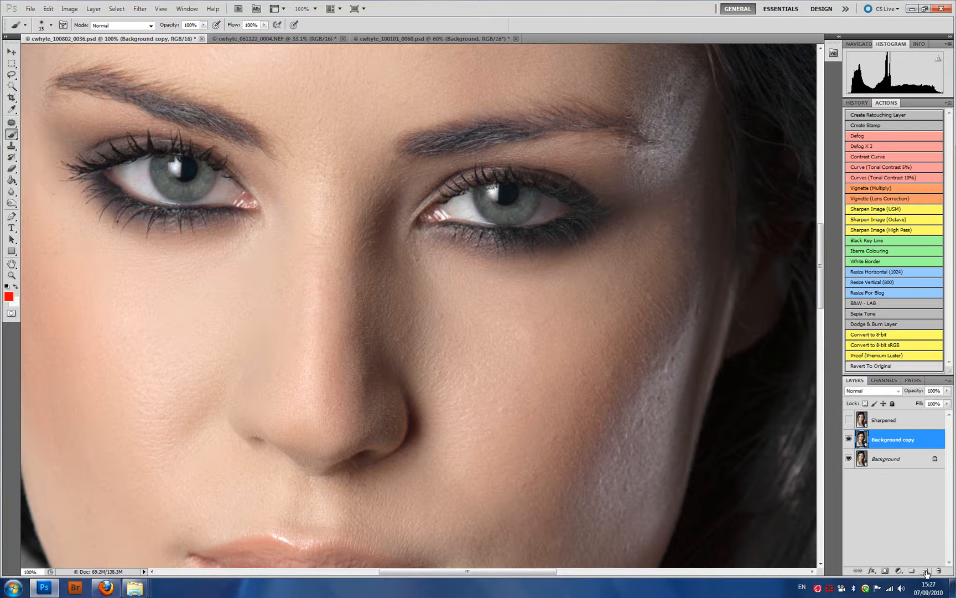
{"action": "double_click", "coordinate": [895, 440]}
{"action": "type", "text": "Sharpen (USM)"}
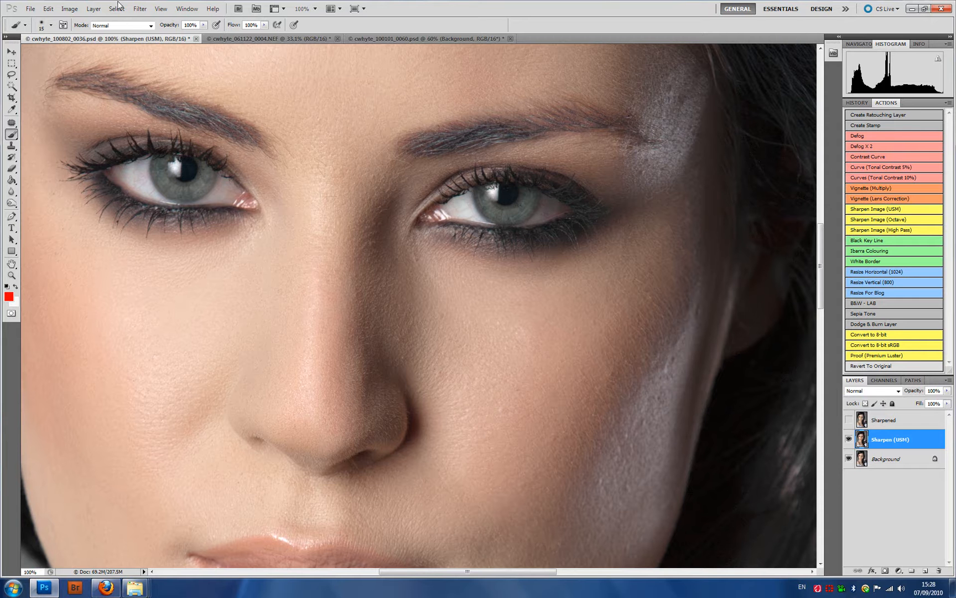
{"action": "left_click", "coordinate": [139, 7]}
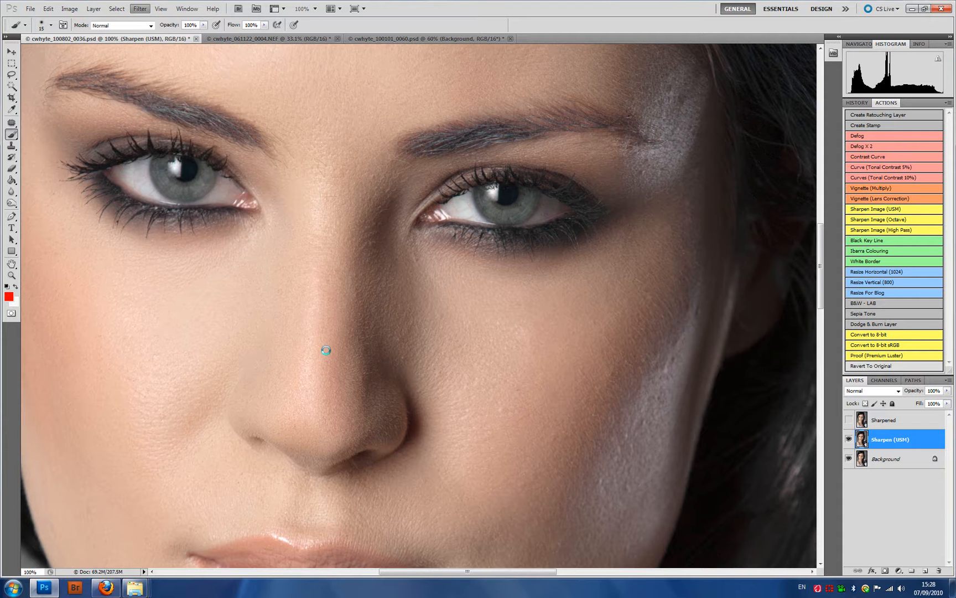
Run Unsharp Mask on the Sharpen (USM) layer, trying Amounts 100, 200 and 500 before settling on 200%
{"action": "left_click", "coordinate": [139, 9]}
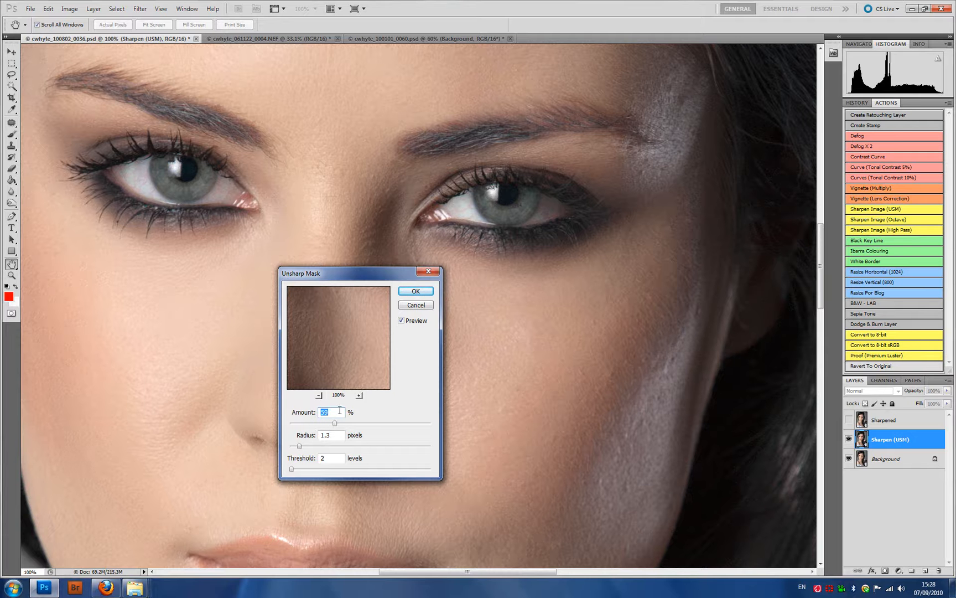
{"action": "type", "text": "100"}
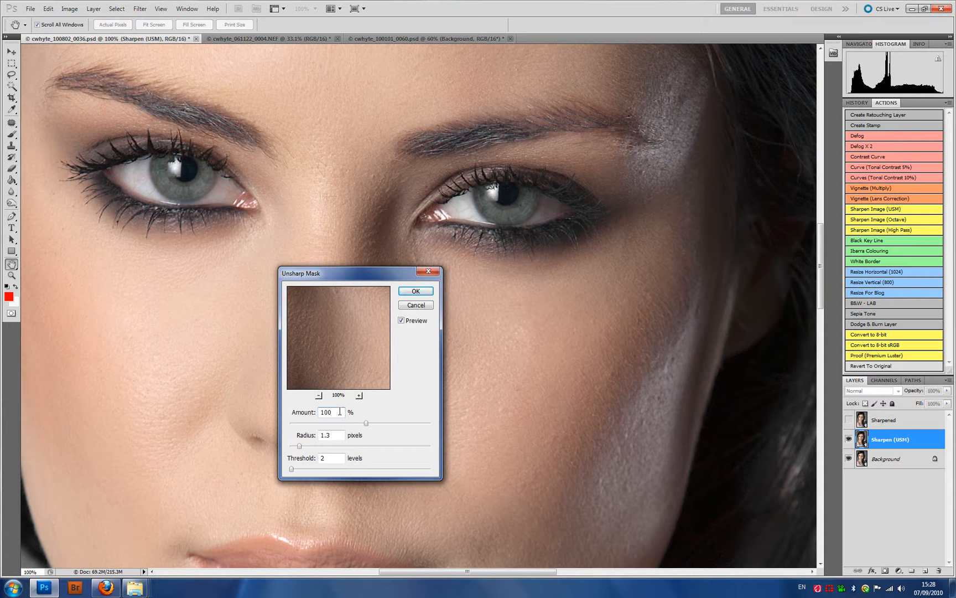
{"action": "type", "text": "200"}
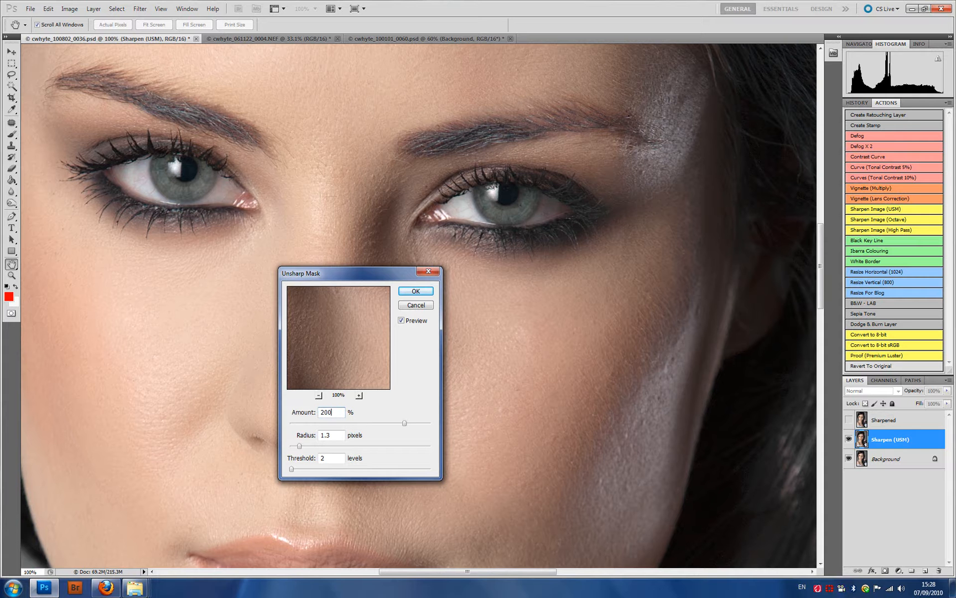
{"action": "type", "text": "500"}
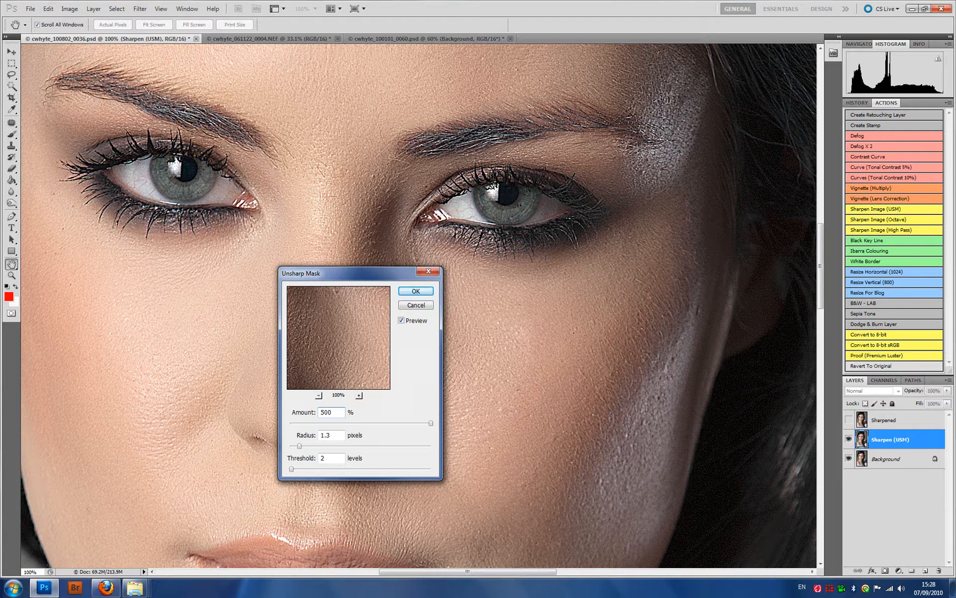
{"action": "triple_click", "coordinate": [331, 412]}
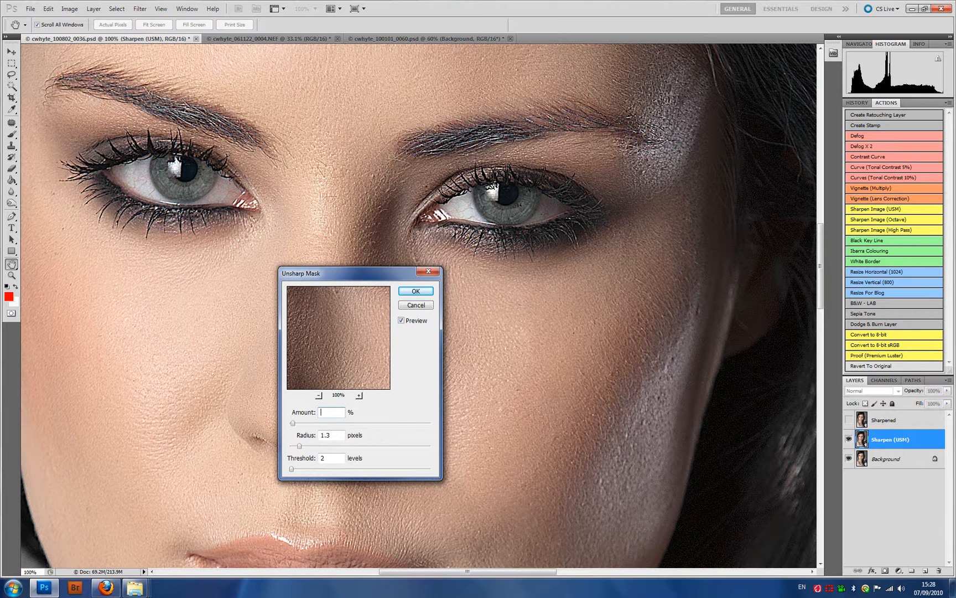
{"action": "type", "text": "200"}
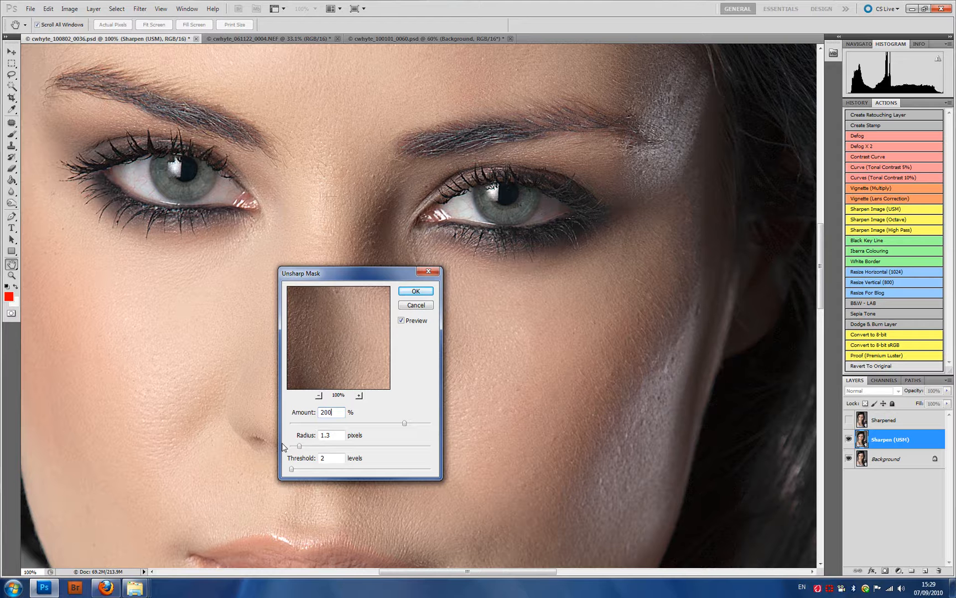
{"action": "mouse_move", "coordinate": [312, 451]}
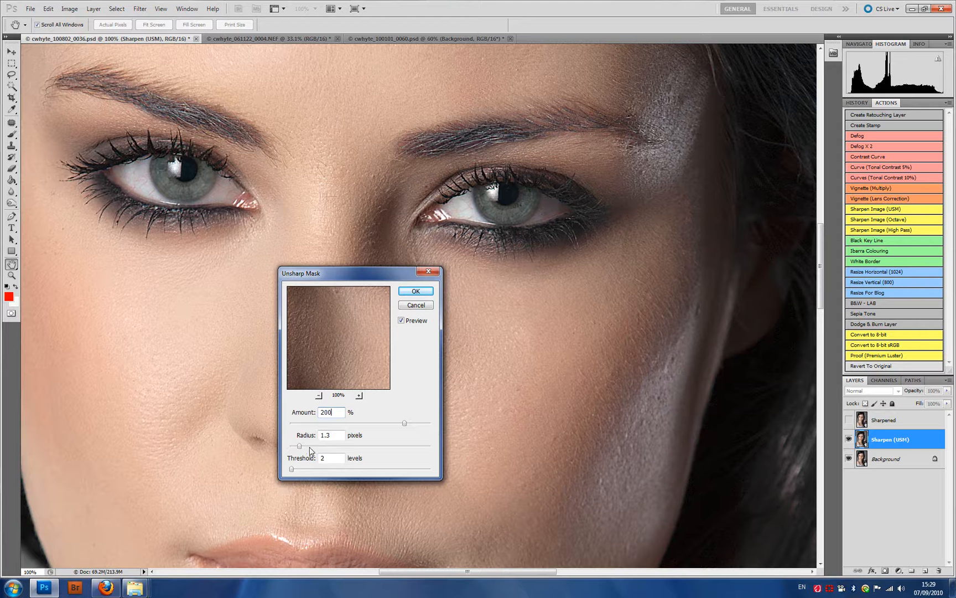
{"action": "mouse_move", "coordinate": [307, 450]}
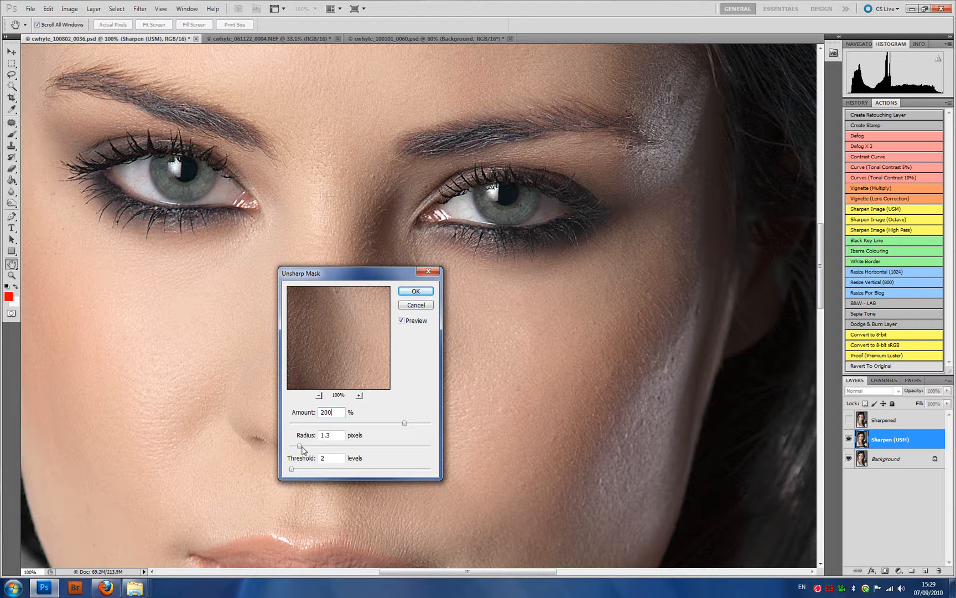
Set the Radius to 1.5 pixels and Threshold to 2, then apply the Unsharp Mask
{"action": "triple_click", "coordinate": [330, 435]}
{"action": "type", "text": "1.5"}
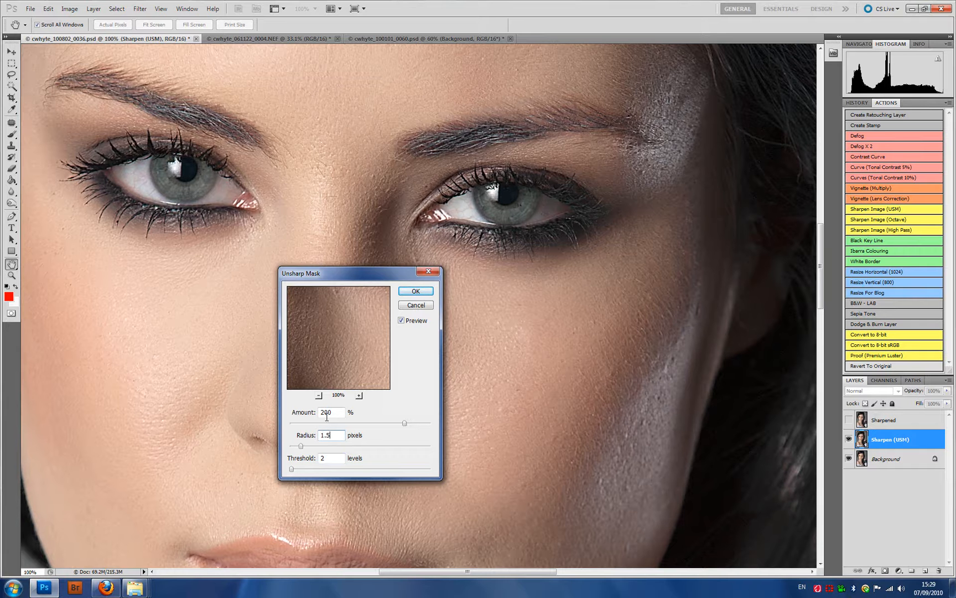
{"action": "triple_click", "coordinate": [330, 412]}
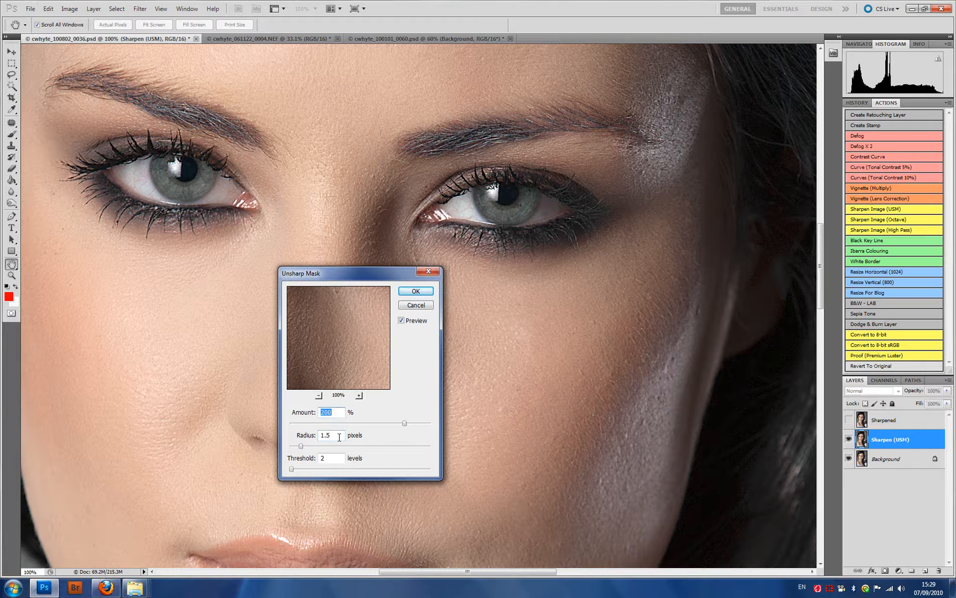
{"action": "left_click", "coordinate": [330, 458]}
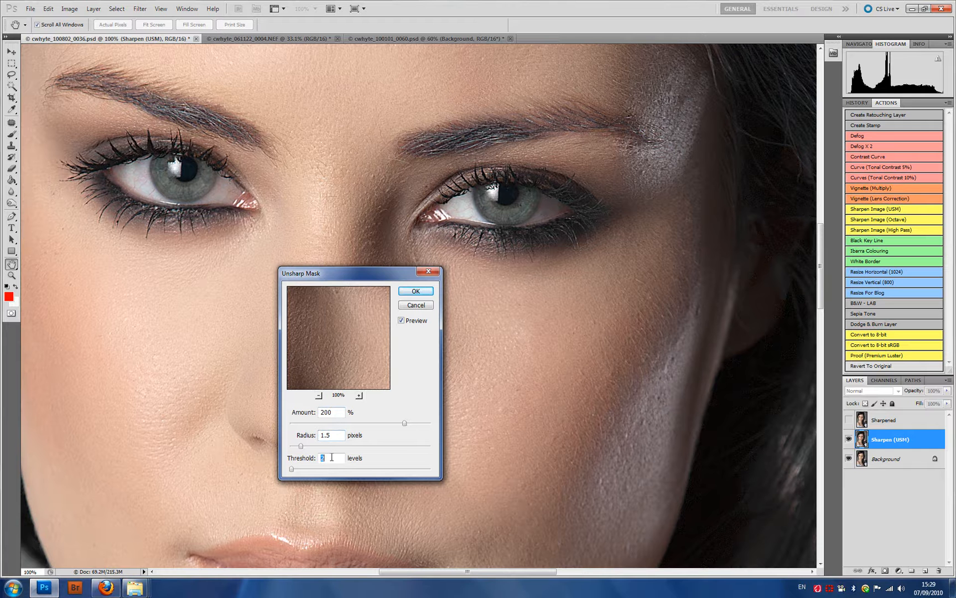
{"action": "left_click", "coordinate": [416, 290]}
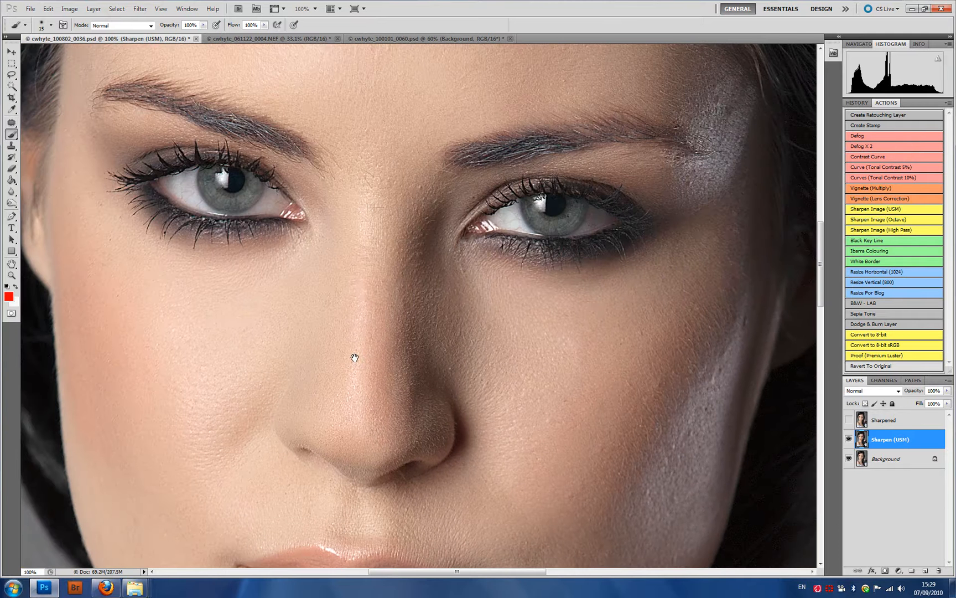
{"action": "left_click", "coordinate": [848, 439]}
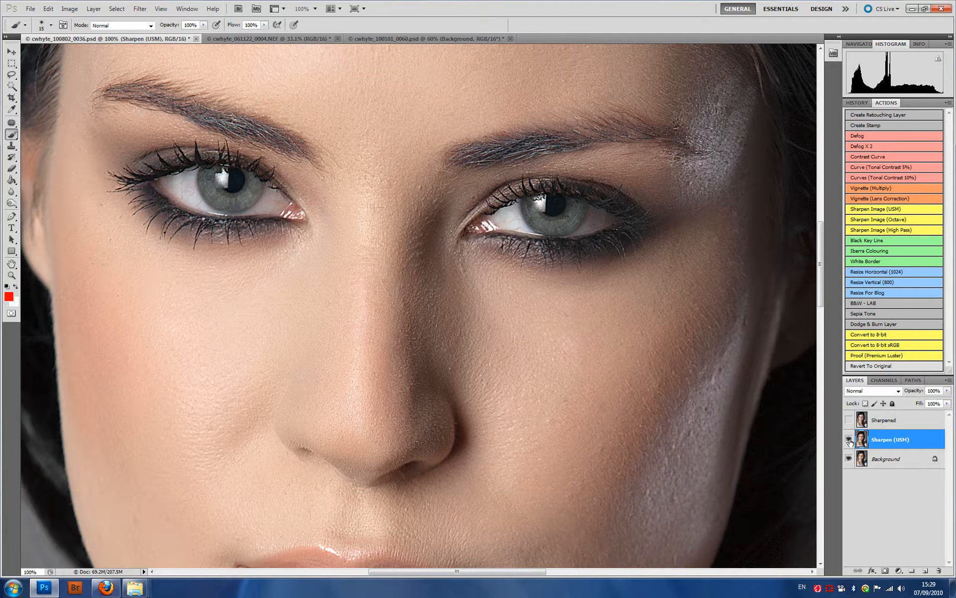
{"action": "left_click", "coordinate": [848, 440]}
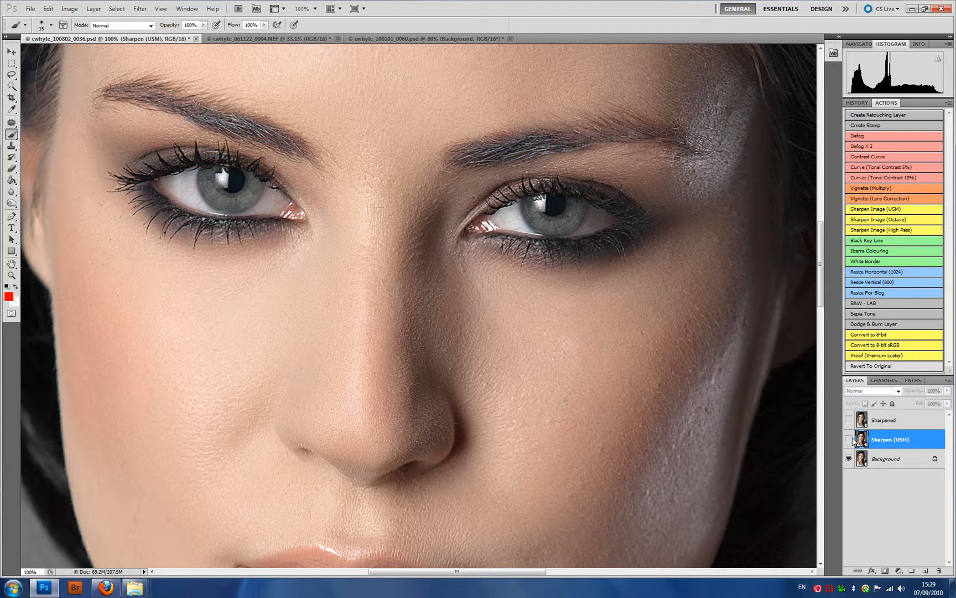
{"action": "left_click", "coordinate": [848, 440]}
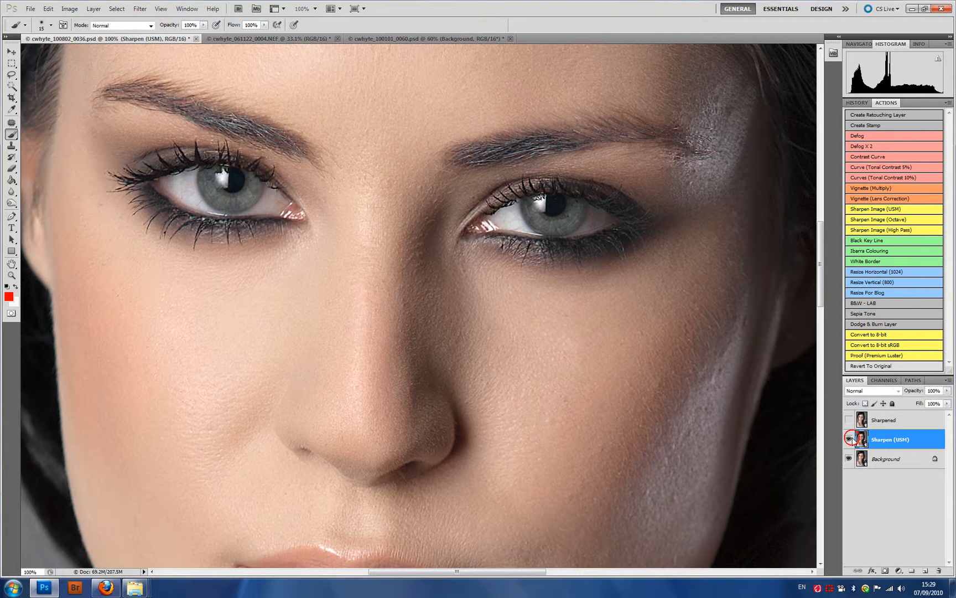
{"action": "left_click", "coordinate": [848, 439]}
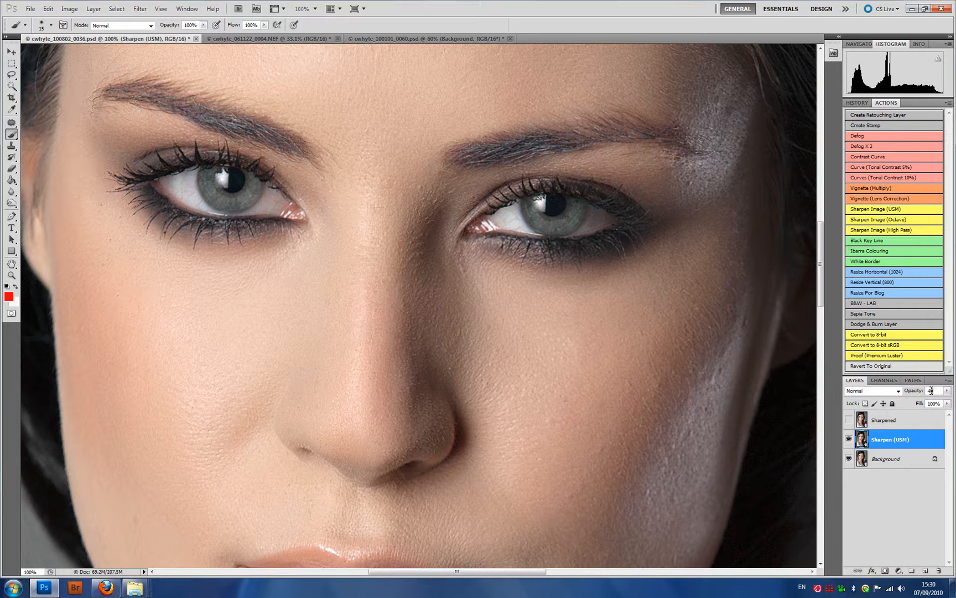
{"action": "left_click", "coordinate": [848, 439]}
{"action": "type", "text": "100"}
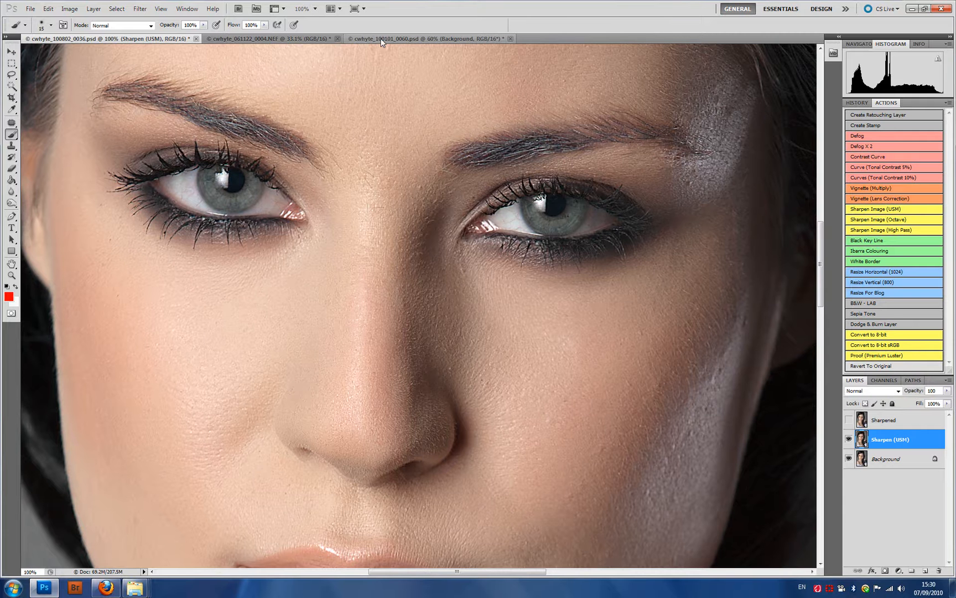
Switch to the lake-house landscape and rename its duplicated Background layer Sharpen (USM)
{"action": "left_click", "coordinate": [427, 38]}
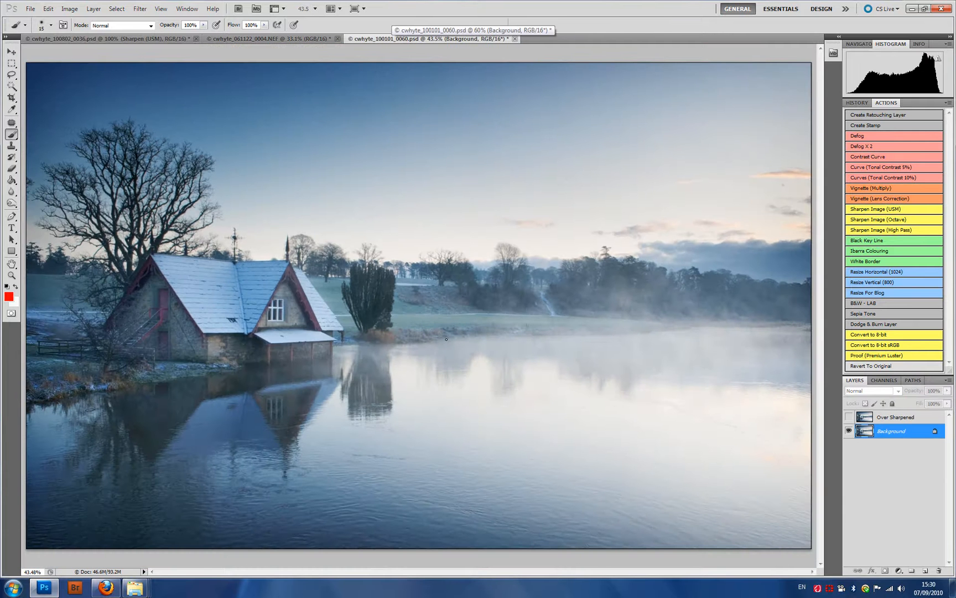
{"action": "mouse_move", "coordinate": [397, 368]}
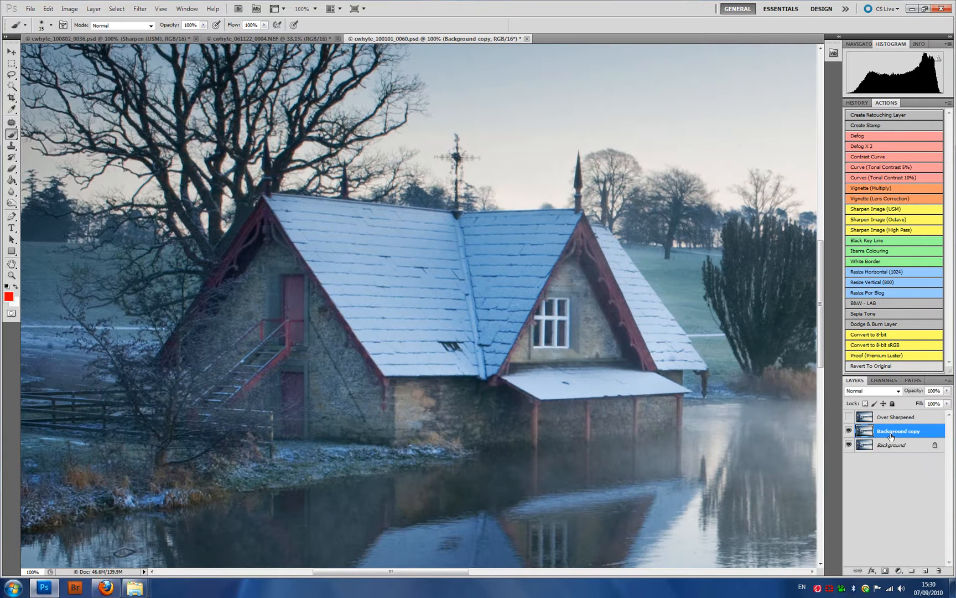
{"action": "double_click", "coordinate": [897, 429]}
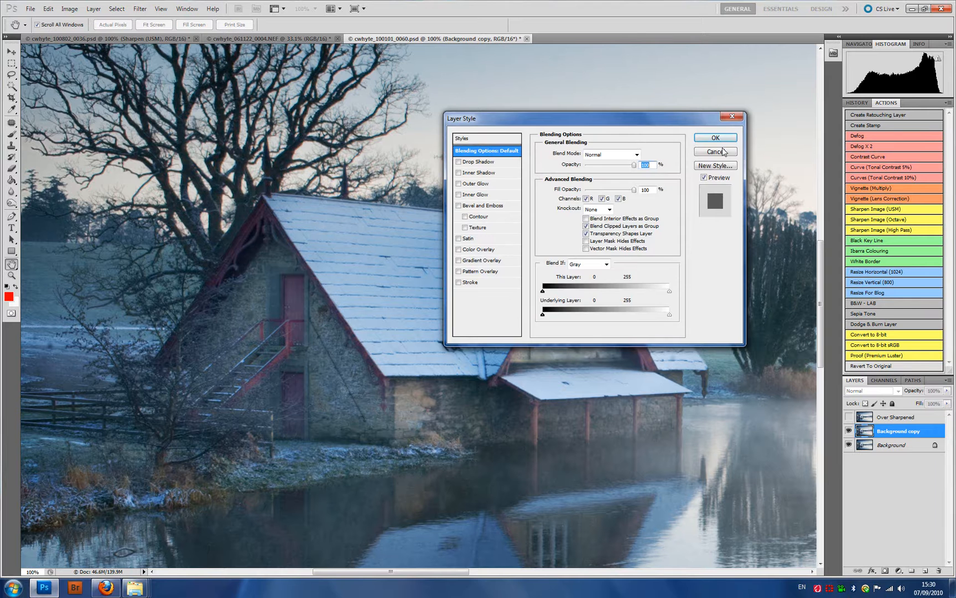
{"action": "left_click", "coordinate": [714, 152]}
{"action": "type", "text": "Sharpen (USM)"}
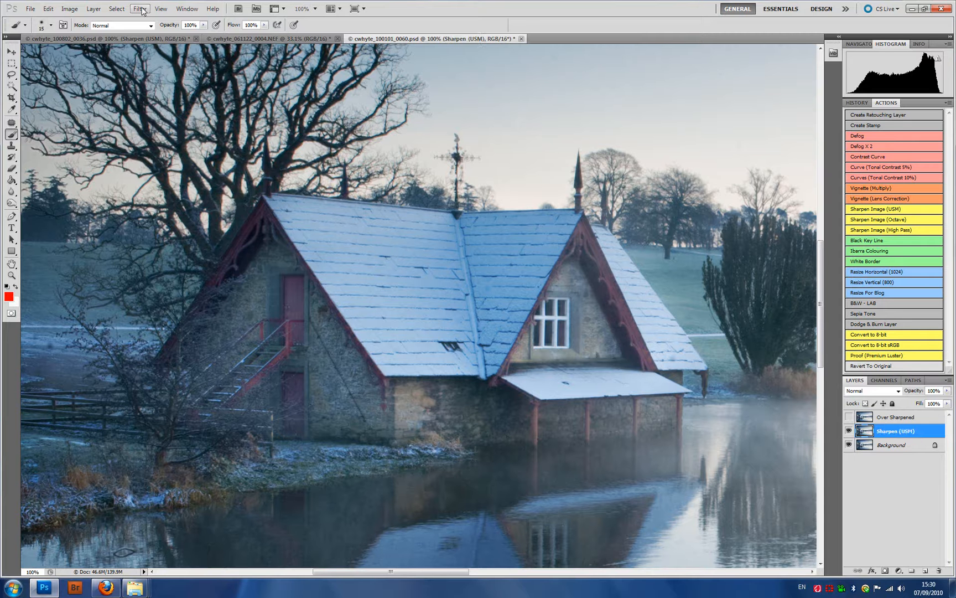
Apply Unsharp Mask (200%, 1.5 pixels, threshold 2) to the landscape's Sharpen (USM) layer
{"action": "left_click", "coordinate": [140, 9]}
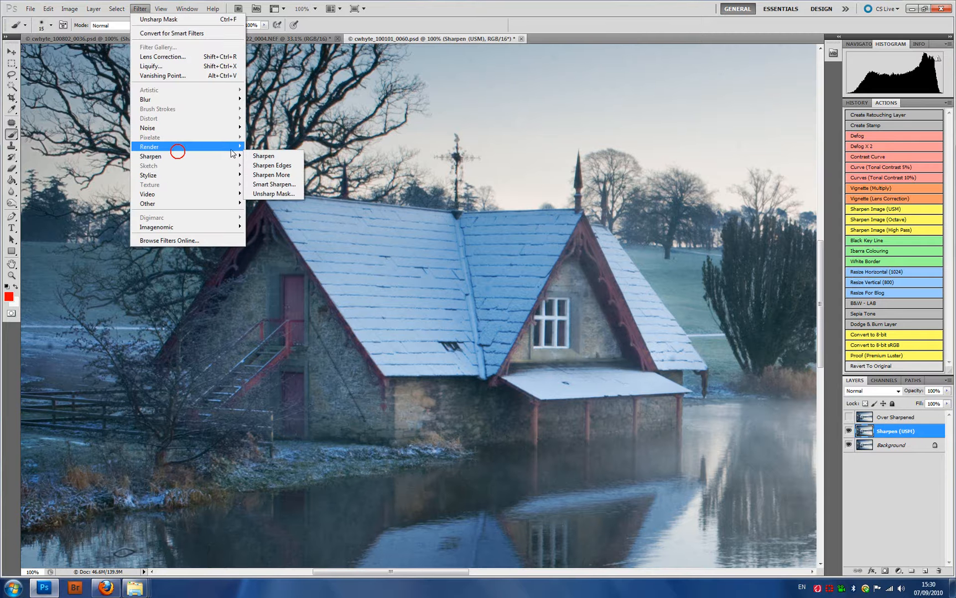
{"action": "left_click", "coordinate": [274, 194]}
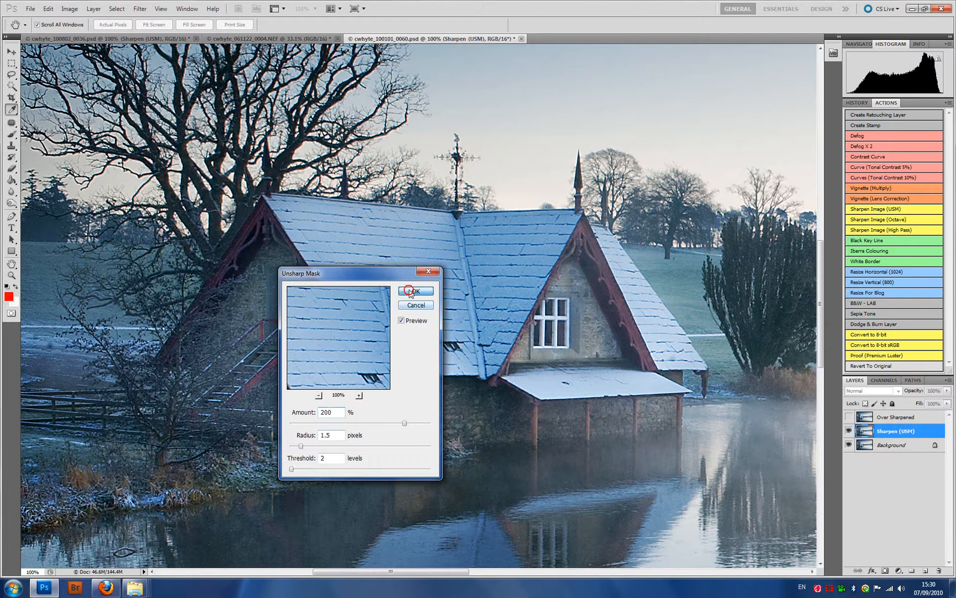
{"action": "left_click", "coordinate": [415, 290]}
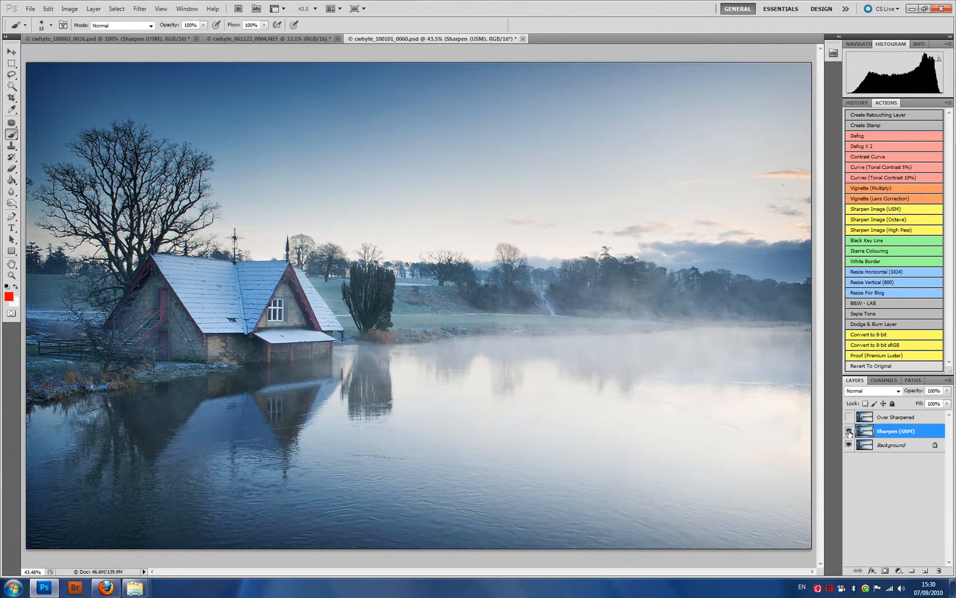
{"action": "left_click", "coordinate": [847, 431]}
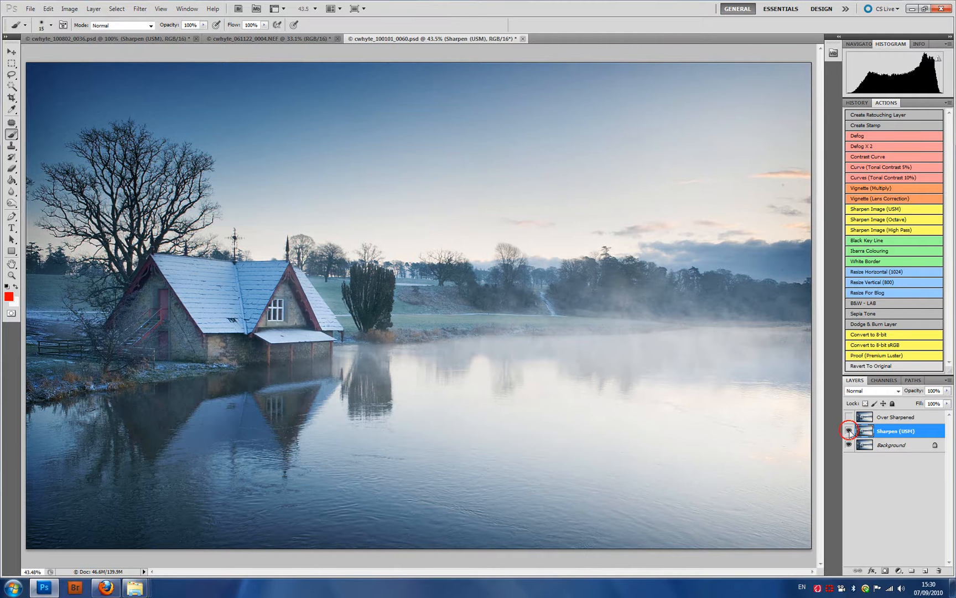
{"action": "left_click", "coordinate": [848, 416]}
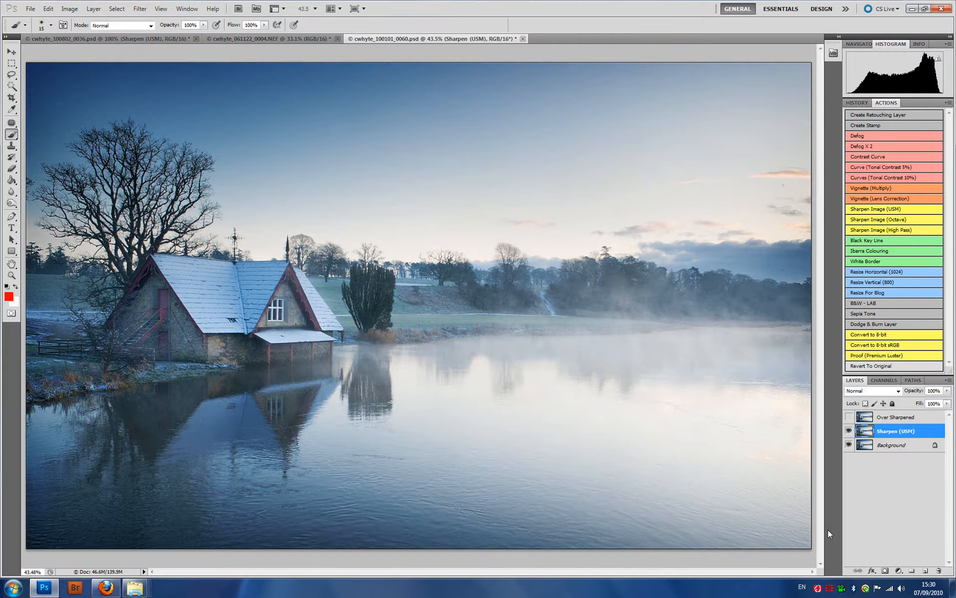
{"action": "mouse_move", "coordinate": [747, 440]}
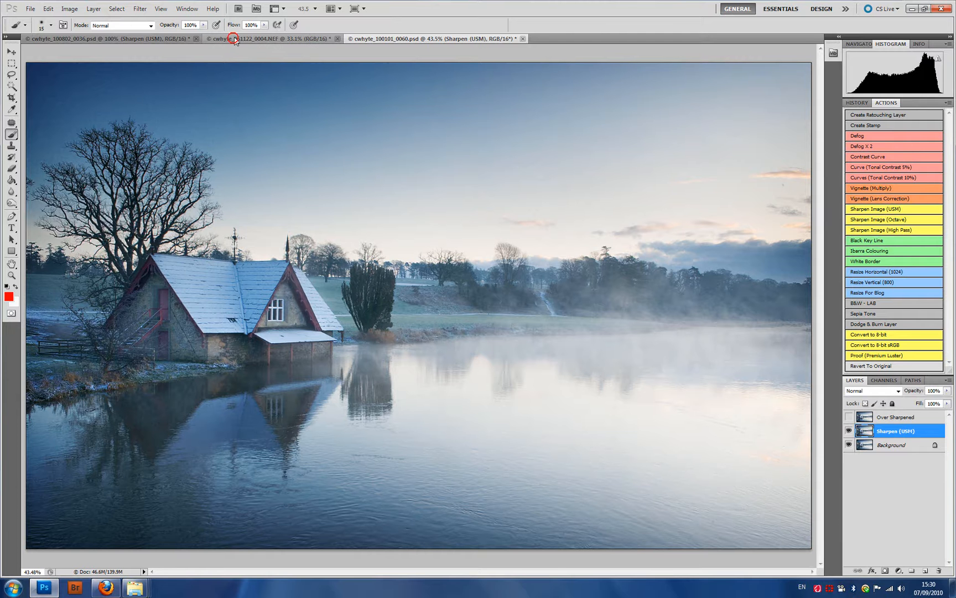
Switch to the bearded old man's portrait and zoom to inspect his face
{"action": "left_click", "coordinate": [272, 39]}
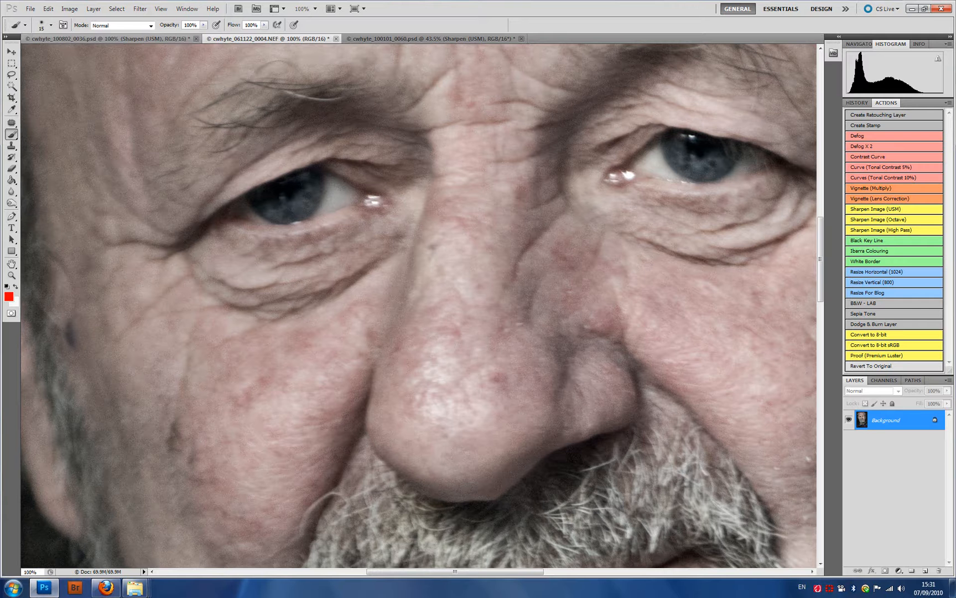
{"action": "mouse_move", "coordinate": [319, 99]}
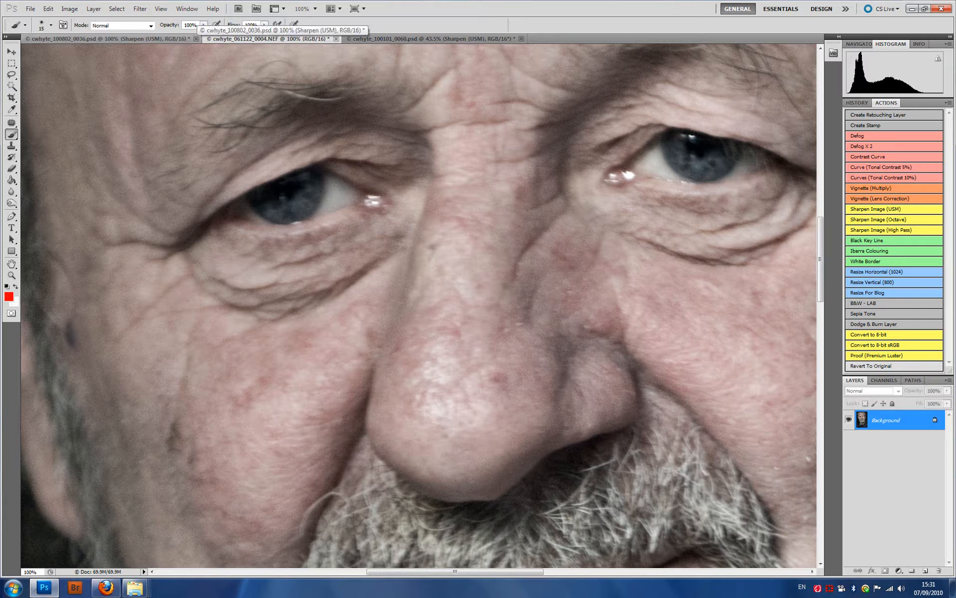
{"action": "mouse_move", "coordinate": [450, 400]}
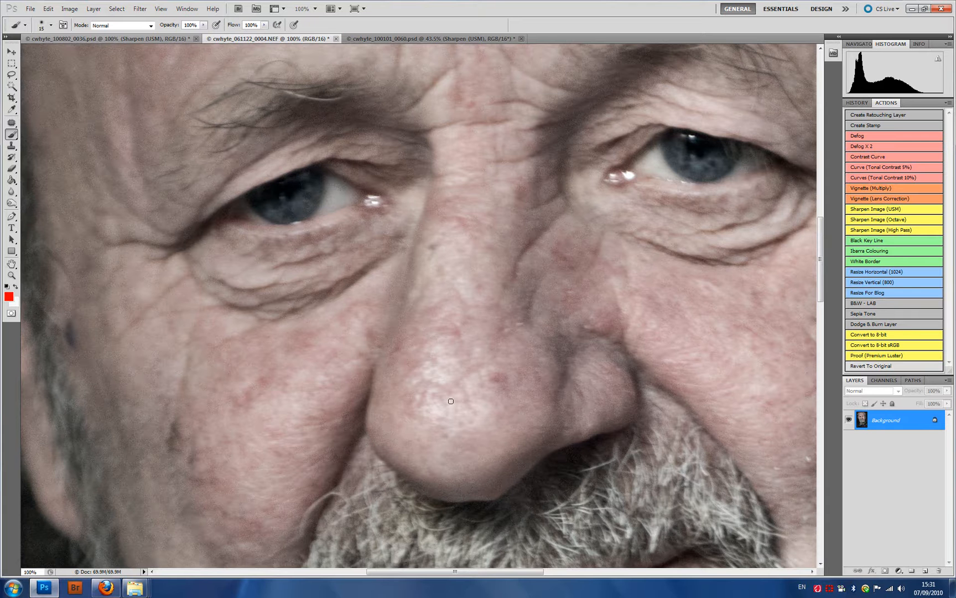
{"action": "scroll", "scroll_direction": "down", "scroll_amount": 3}
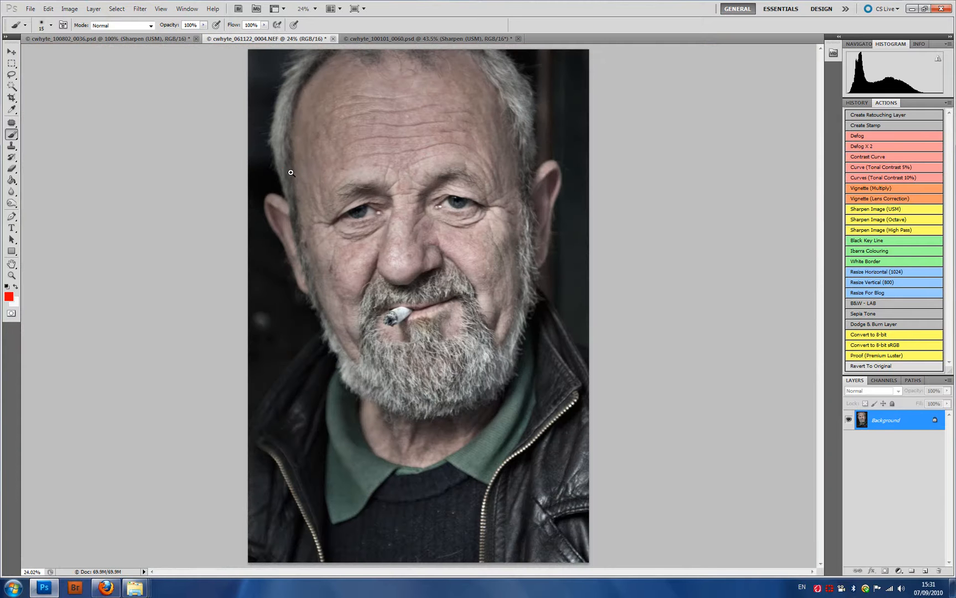
{"action": "scroll", "scroll_direction": "down", "scroll_amount": 3}
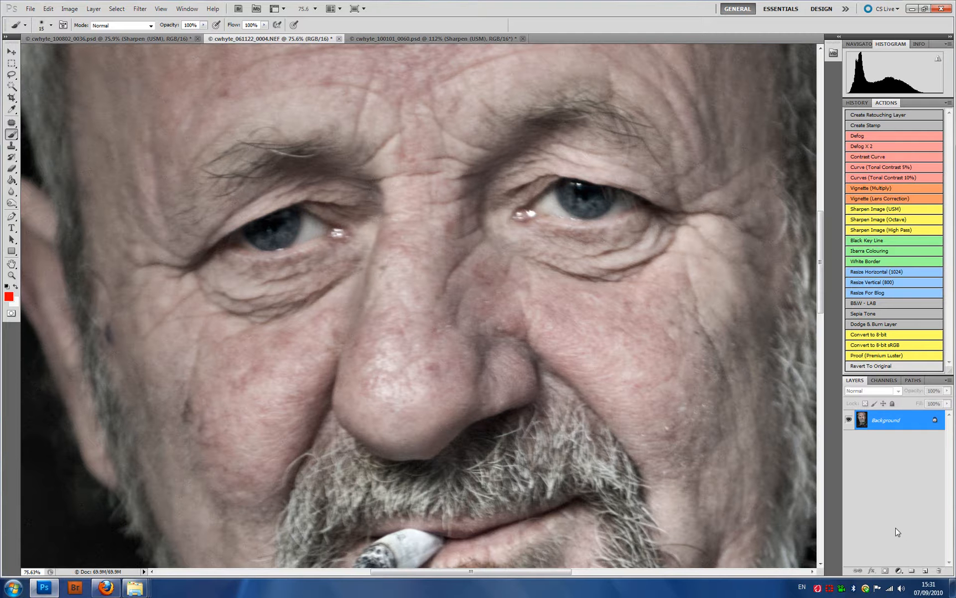
Apply Unsharp Mask at 500%, 1.5-pixel radius, threshold 2 to Layer 1 of the old man's portrait
{"action": "left_click", "coordinate": [141, 9]}
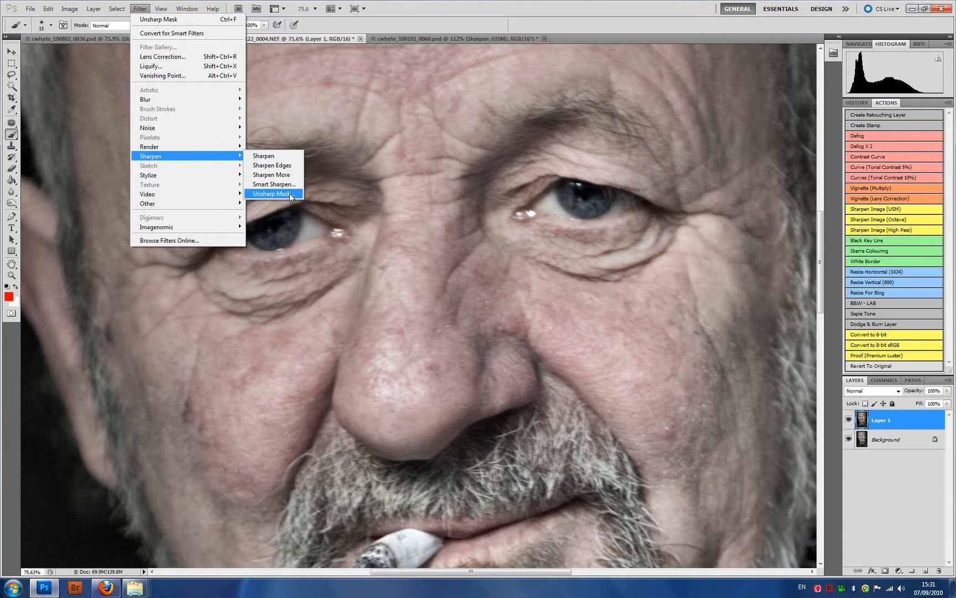
{"action": "left_click", "coordinate": [272, 193]}
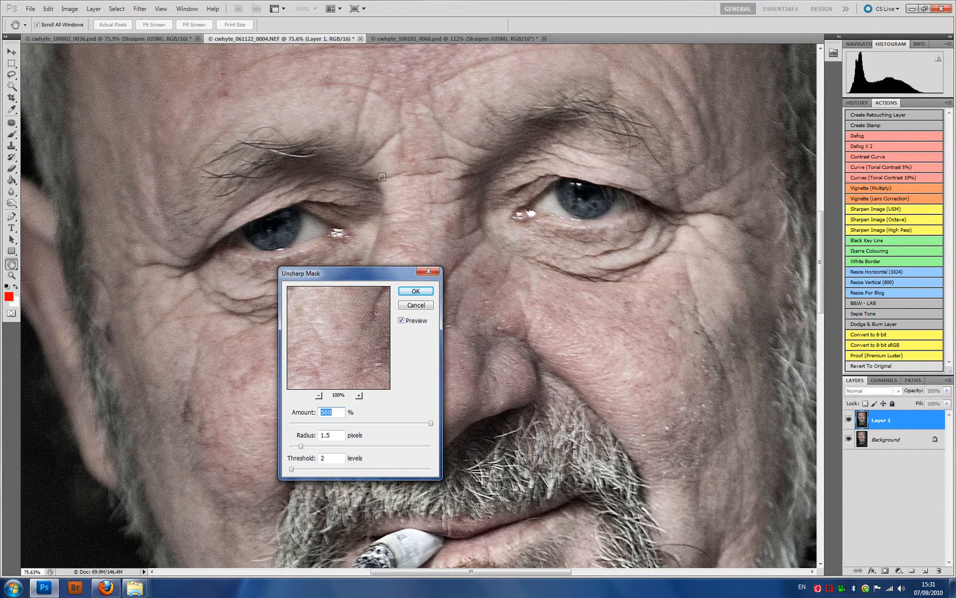
{"action": "mouse_move", "coordinate": [304, 152]}
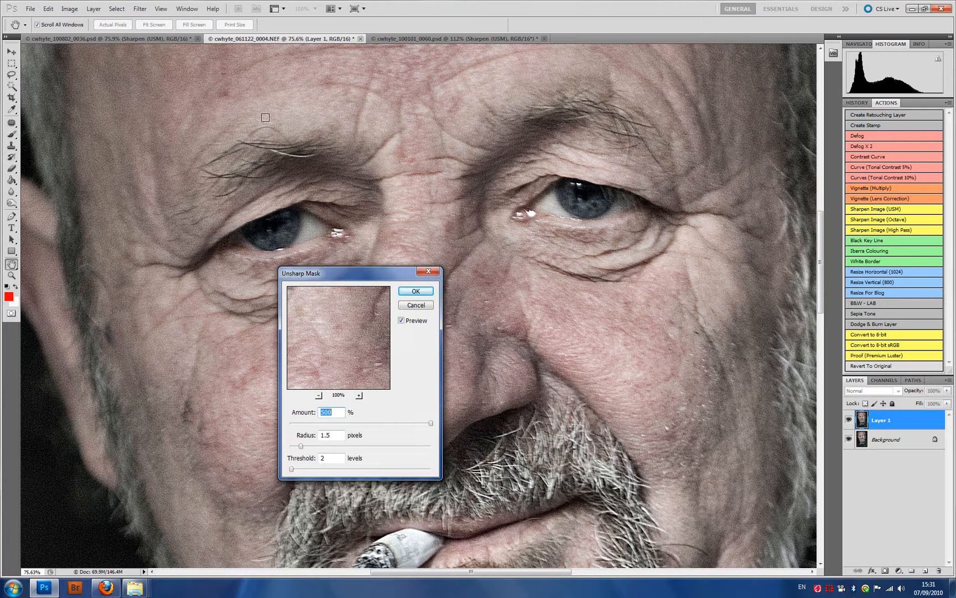
{"action": "mouse_move", "coordinate": [245, 257]}
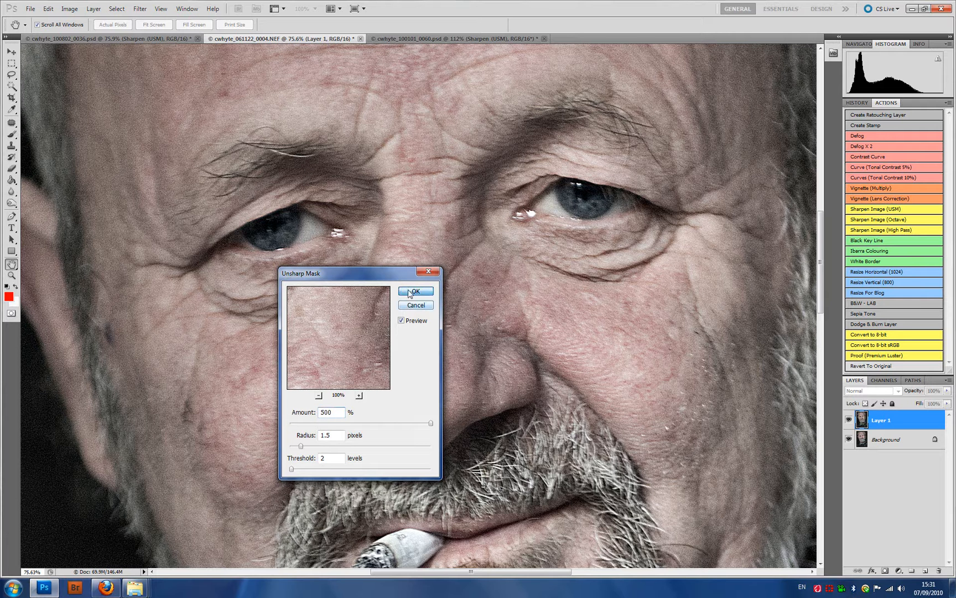
{"action": "left_click", "coordinate": [415, 291]}
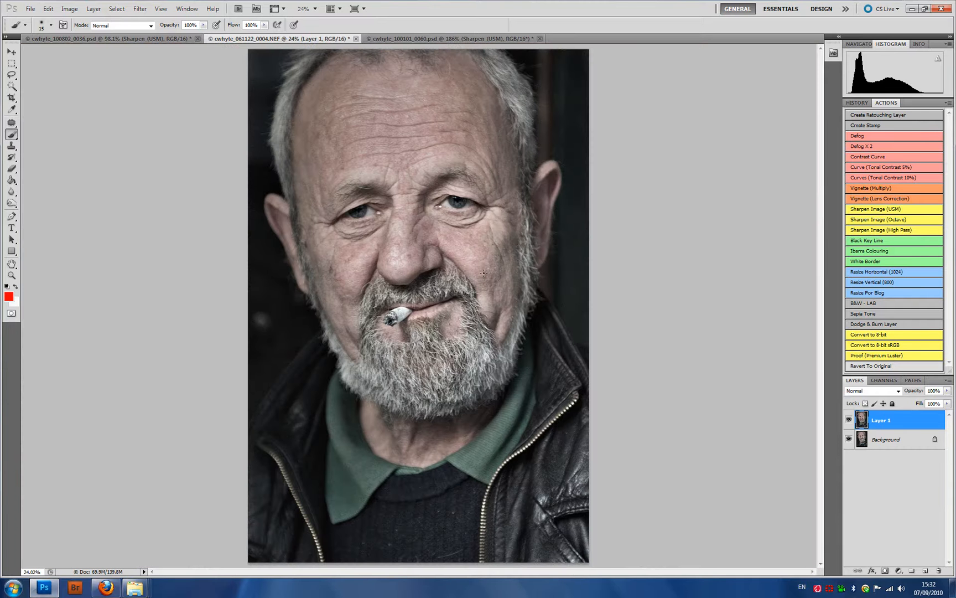
{"action": "mouse_move", "coordinate": [288, 201]}
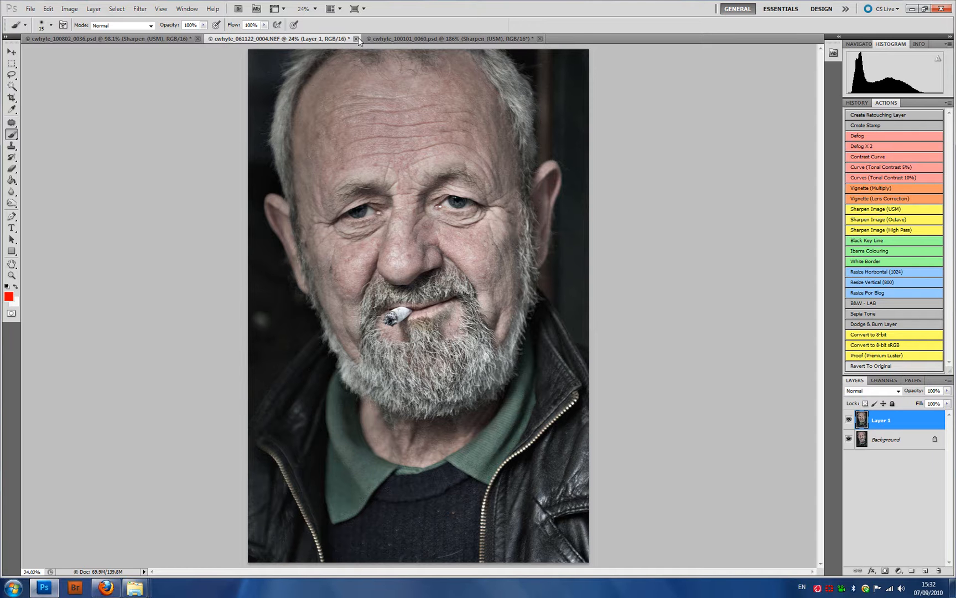
On the woman's portrait, hide Sharpen (USM), duplicate Background and rename the copy Sharpen (HPF)
{"action": "left_click", "coordinate": [356, 39]}
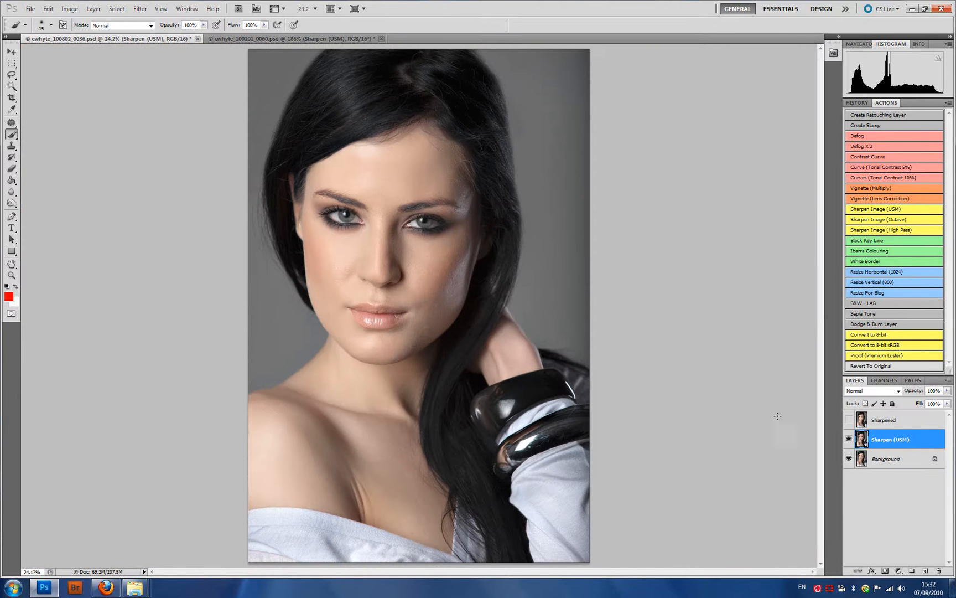
{"action": "left_click", "coordinate": [848, 439]}
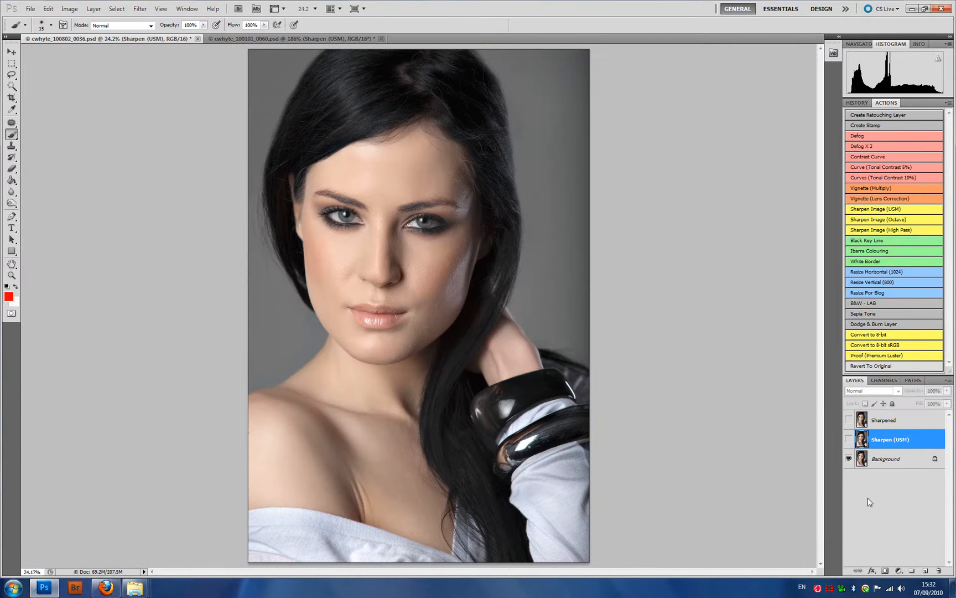
{"action": "mouse_move", "coordinate": [461, 312]}
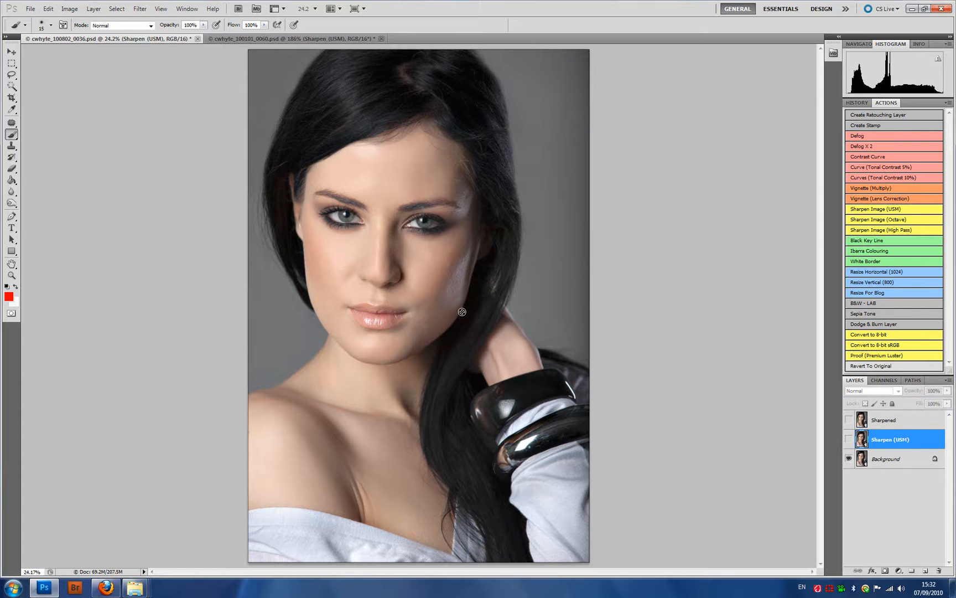
{"action": "mouse_move", "coordinate": [433, 244]}
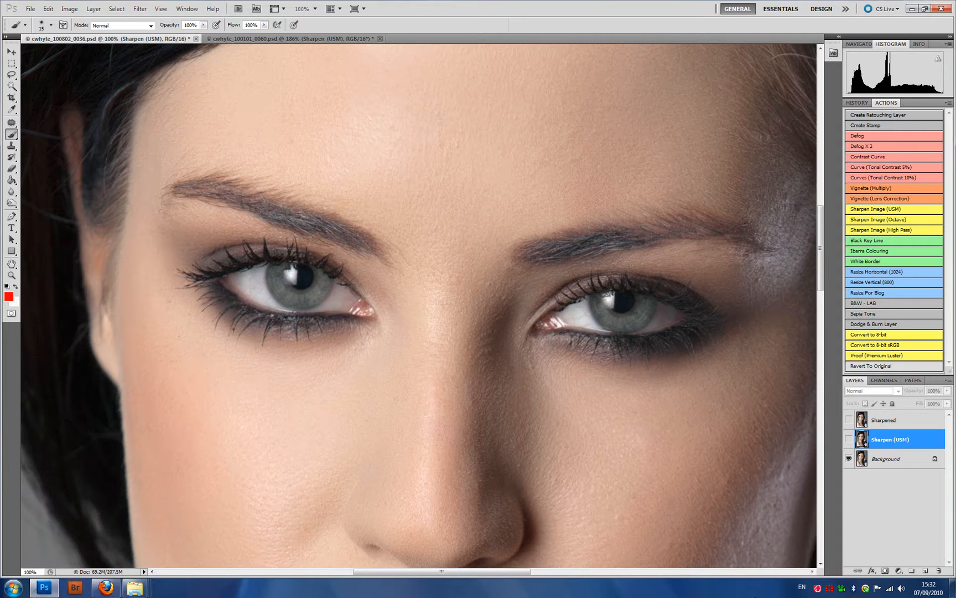
{"action": "left_click", "coordinate": [887, 459]}
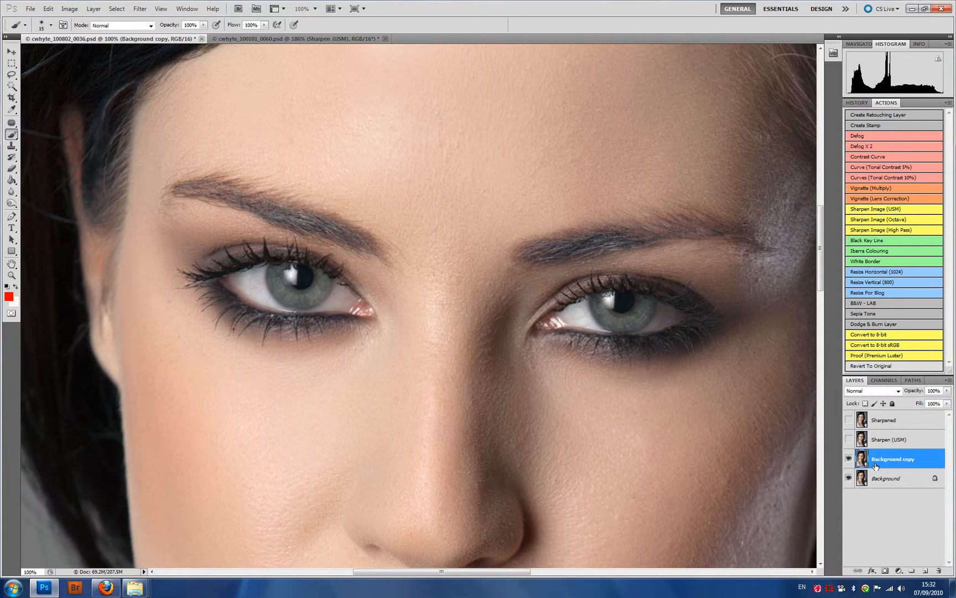
{"action": "double_click", "coordinate": [892, 458]}
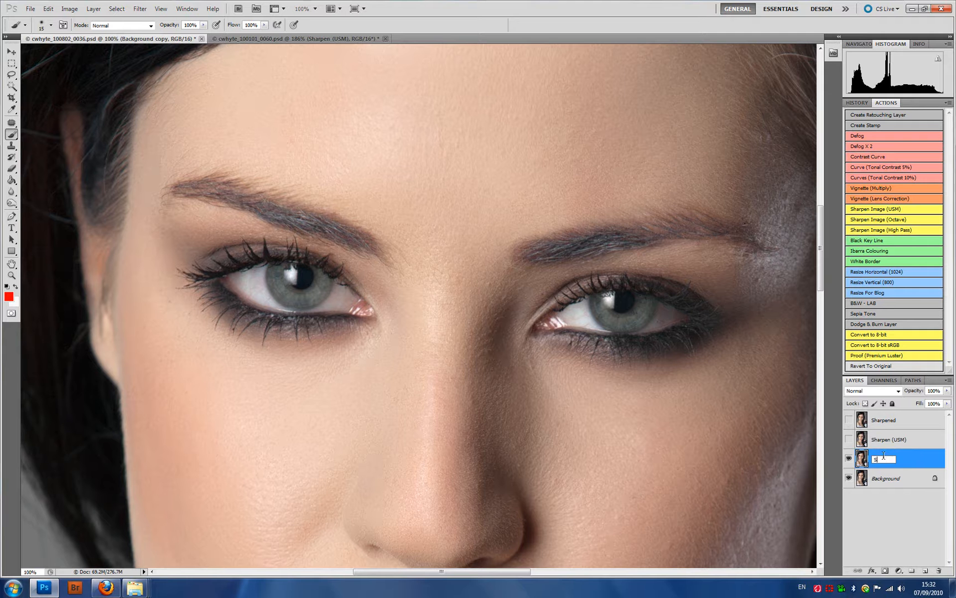
{"action": "type", "text": "Sharpen ("}
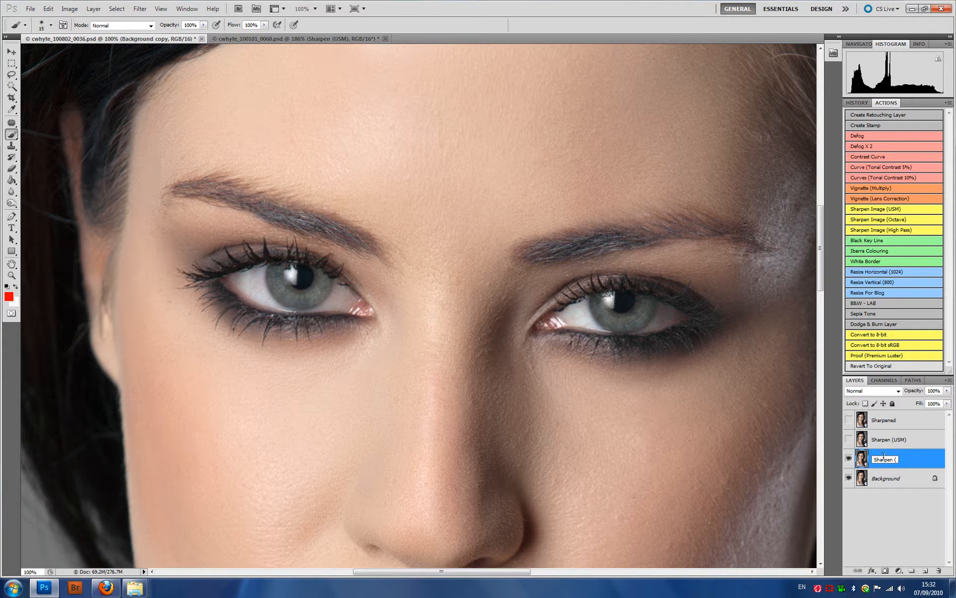
{"action": "type", "text": "HPF"}
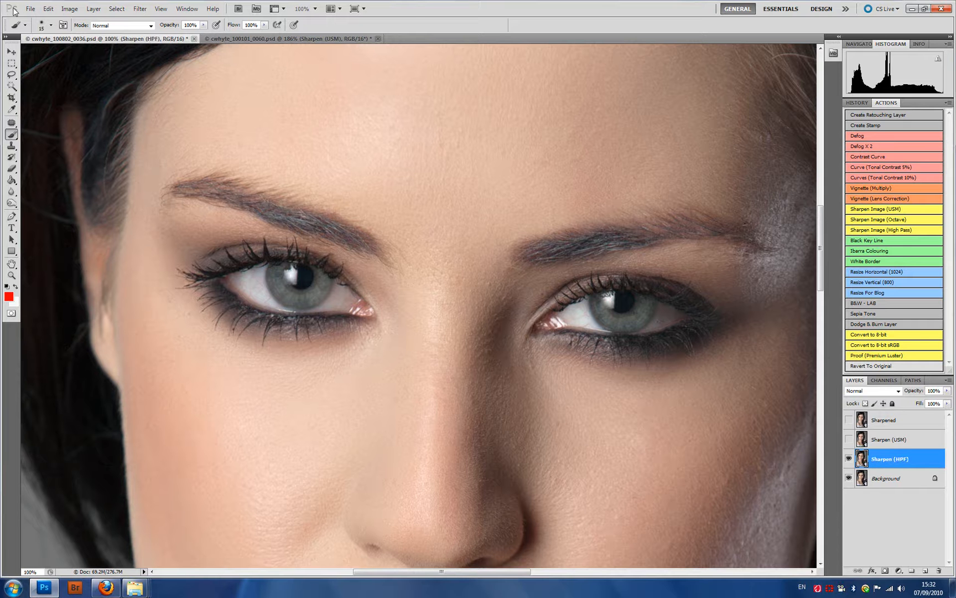
Apply a High Pass filter to Sharpen (HPF), trying radius 2 and 3 before confirming 2.5 pixels
{"action": "left_click", "coordinate": [140, 9]}
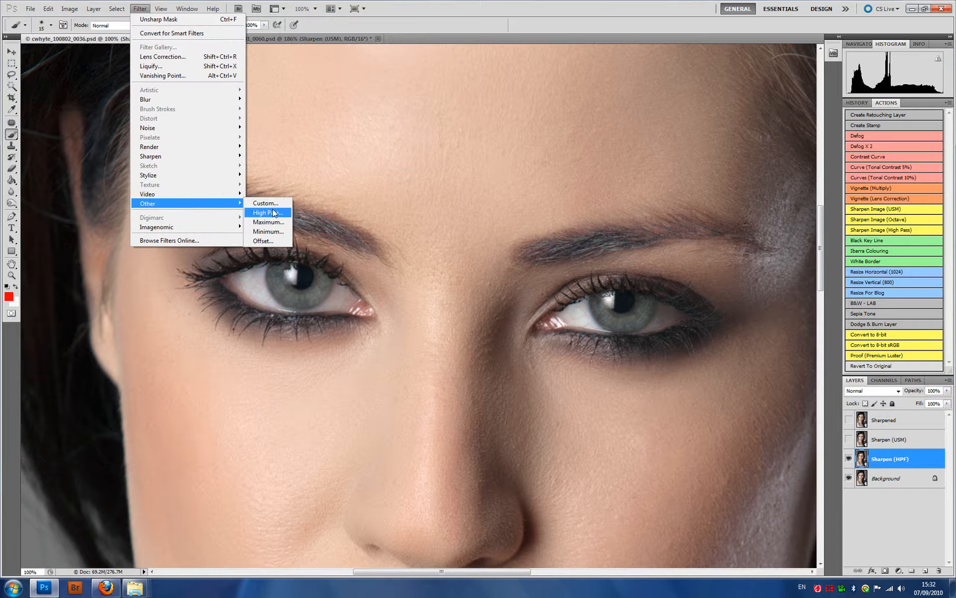
{"action": "left_click", "coordinate": [266, 212]}
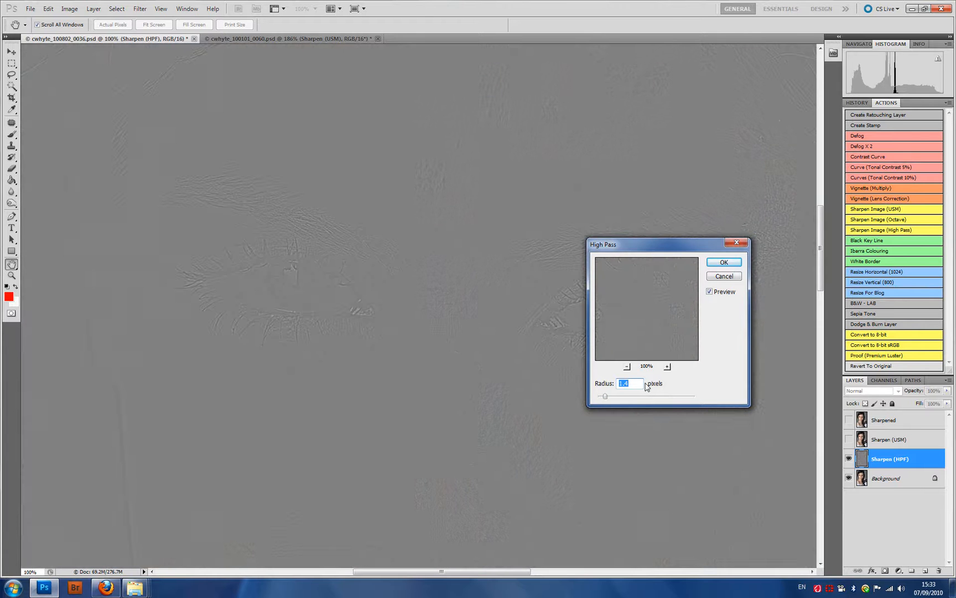
{"action": "type", "text": "2"}
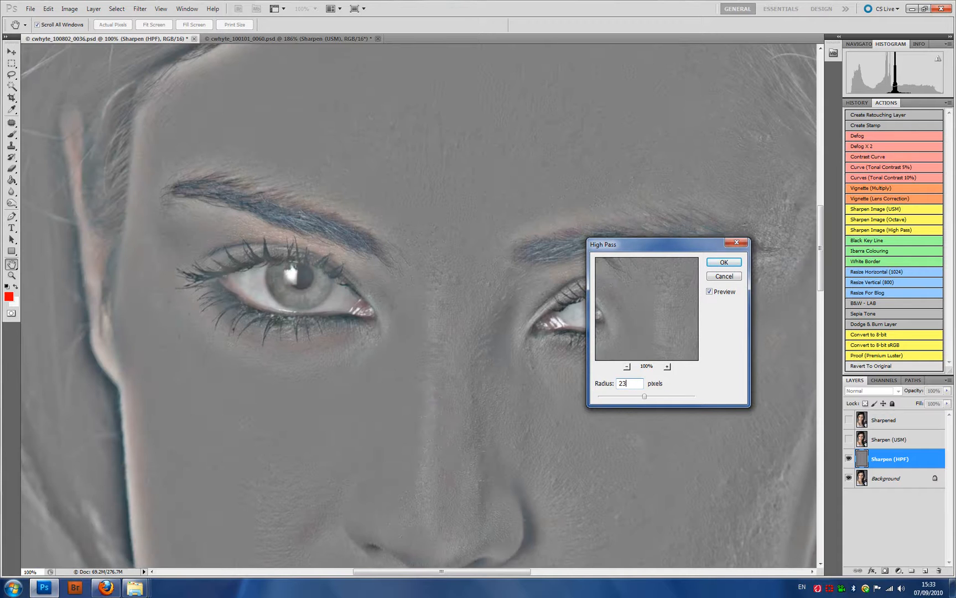
{"action": "type", "text": "3"}
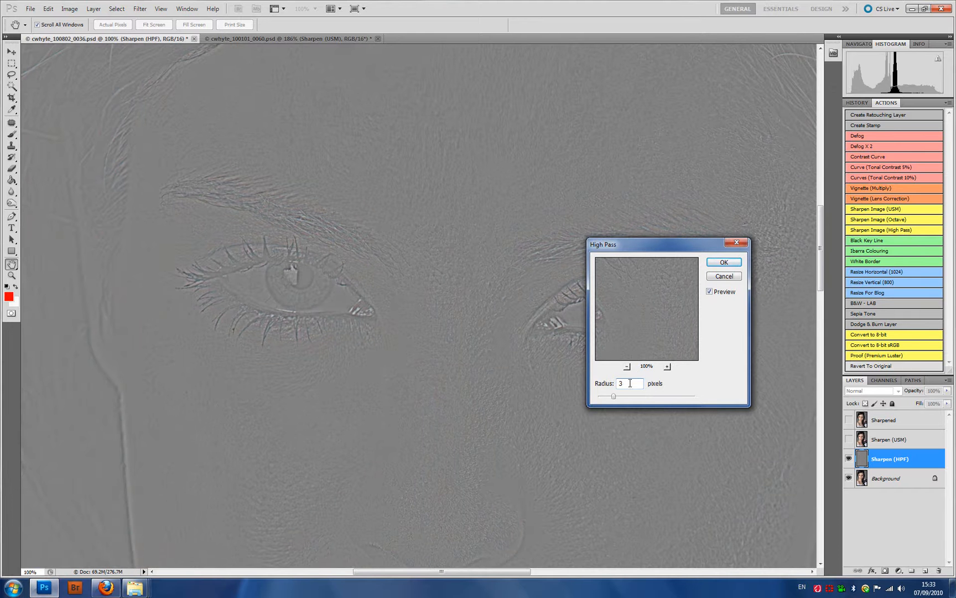
{"action": "type", "text": "2.5"}
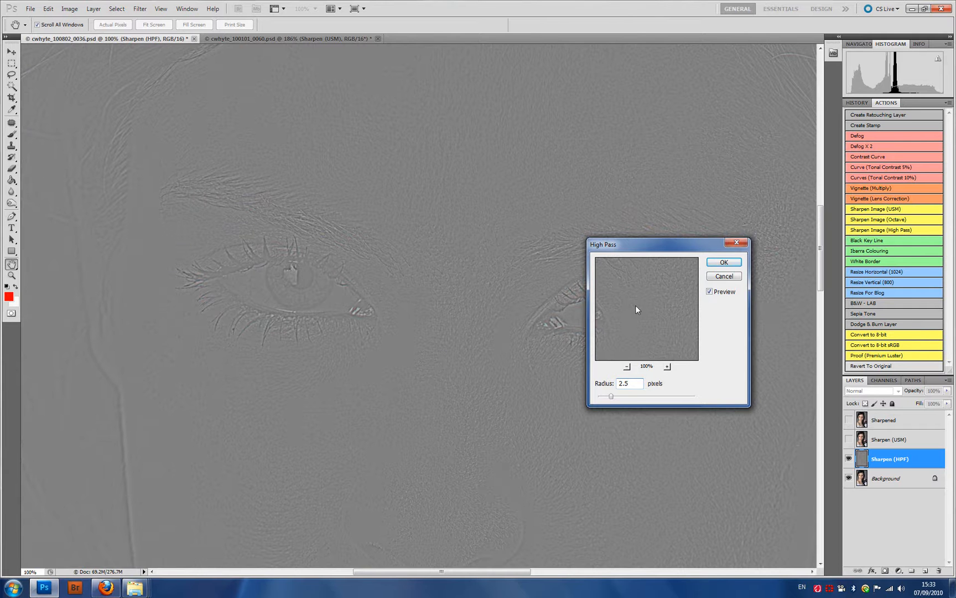
{"action": "left_click", "coordinate": [722, 262]}
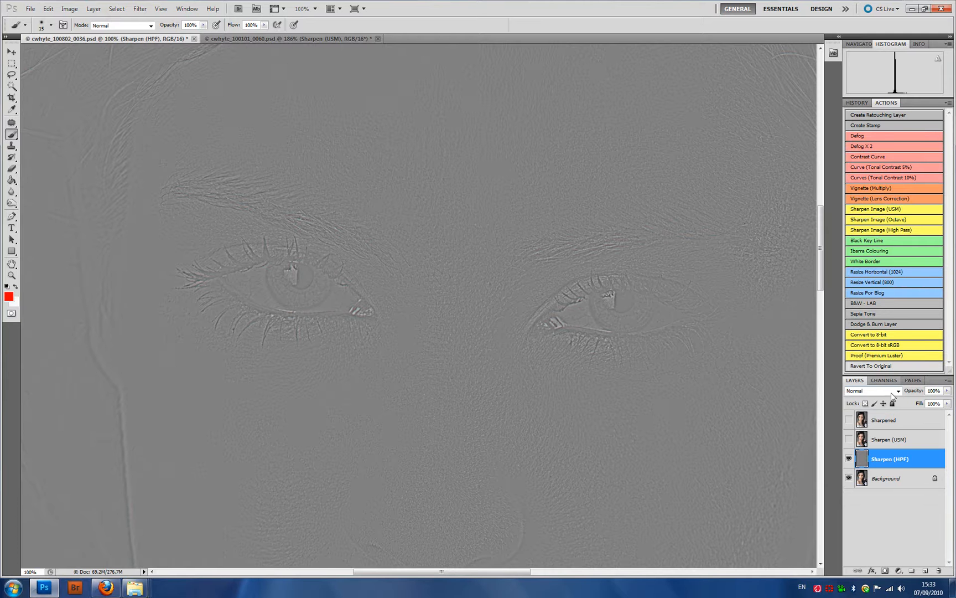
Set Sharpen (HPF) to Overlay blend mode and toggle its visibility to compare sharpness
{"action": "left_click", "coordinate": [869, 390]}
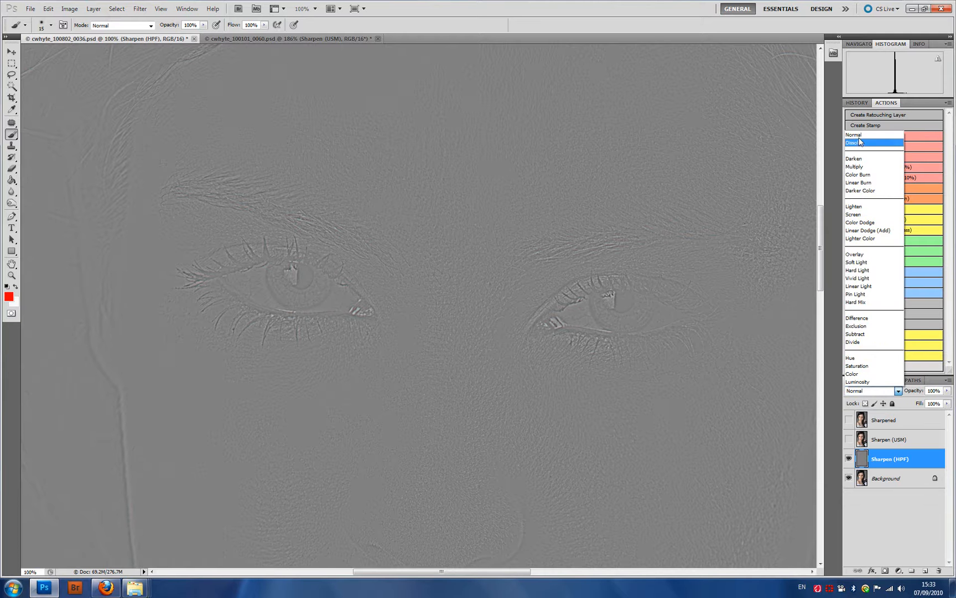
{"action": "left_click", "coordinate": [856, 253]}
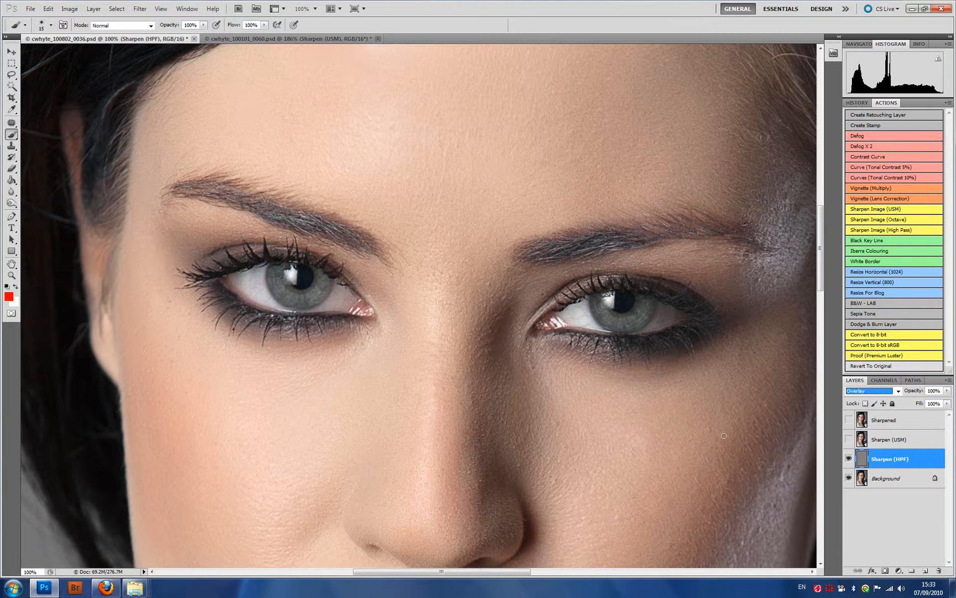
{"action": "mouse_move", "coordinate": [803, 480]}
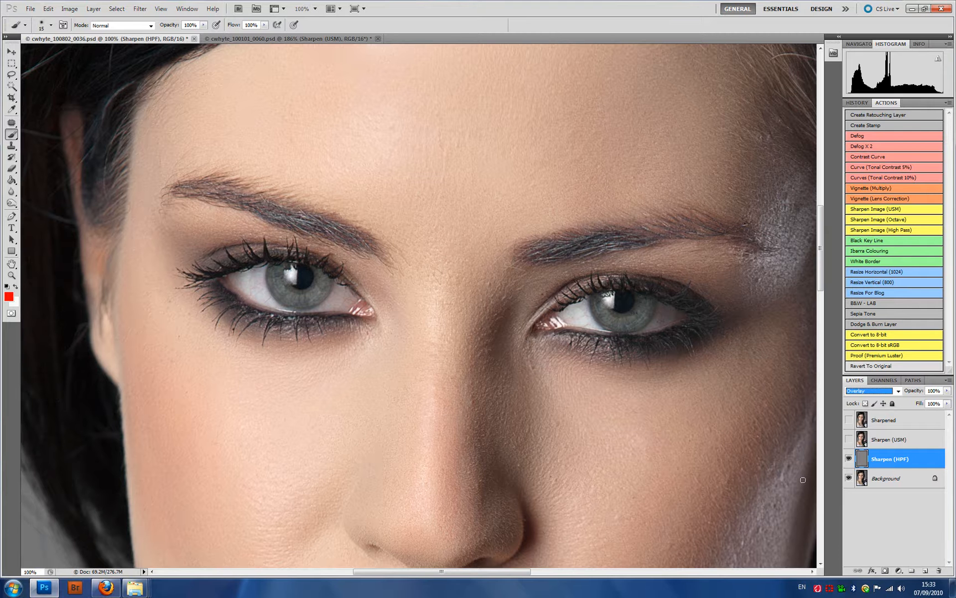
{"action": "left_click", "coordinate": [848, 458]}
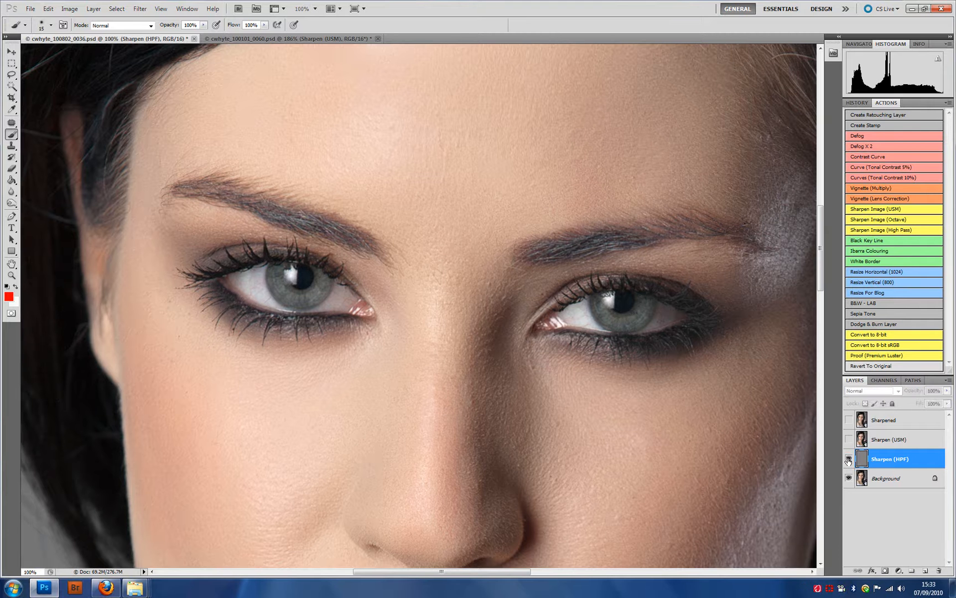
{"action": "left_click", "coordinate": [873, 390]}
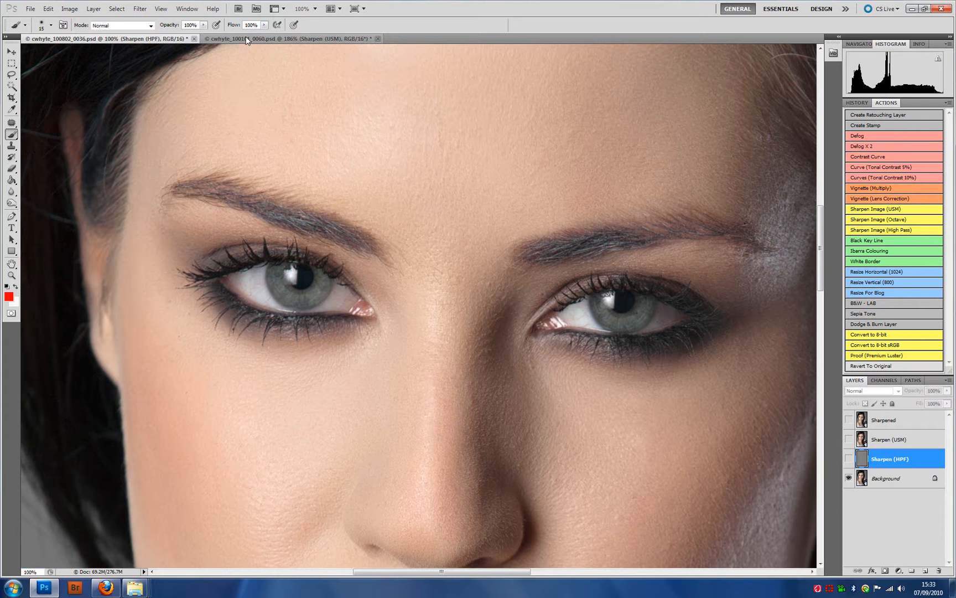
Switch to the landscape, duplicate its Background and bring up High Pass for the copy
{"action": "left_click", "coordinate": [286, 38]}
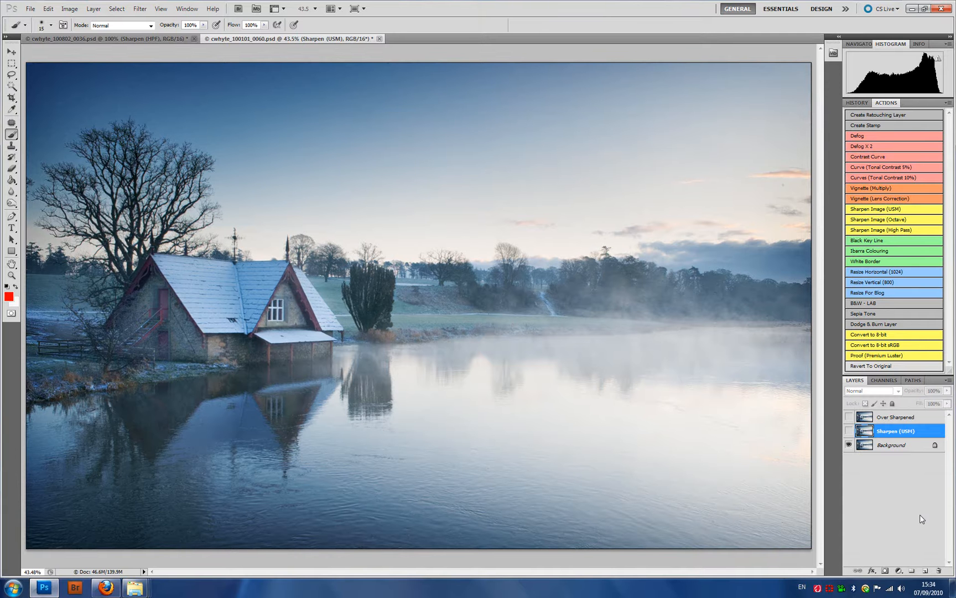
{"action": "left_click", "coordinate": [893, 445]}
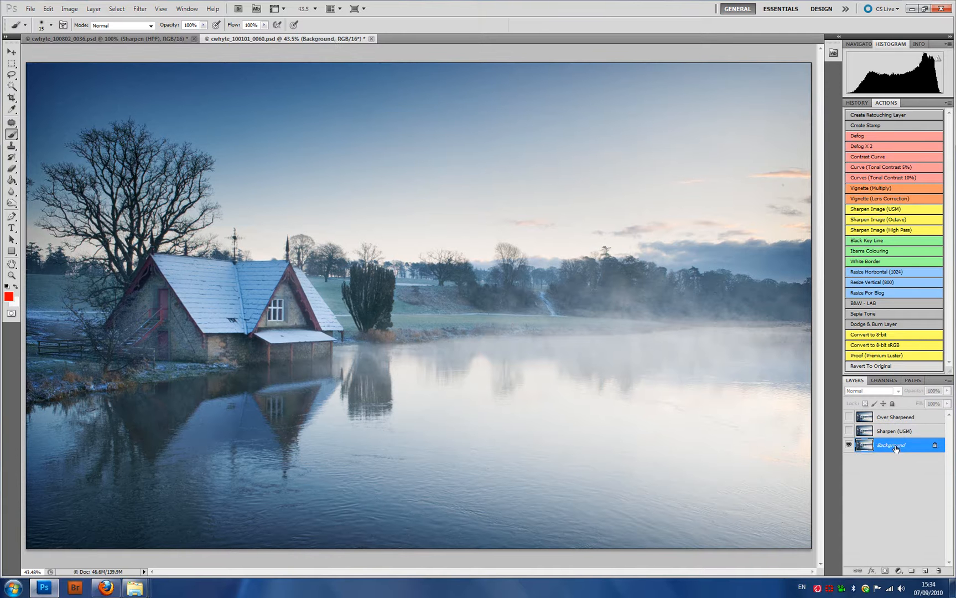
{"action": "left_click", "coordinate": [140, 8]}
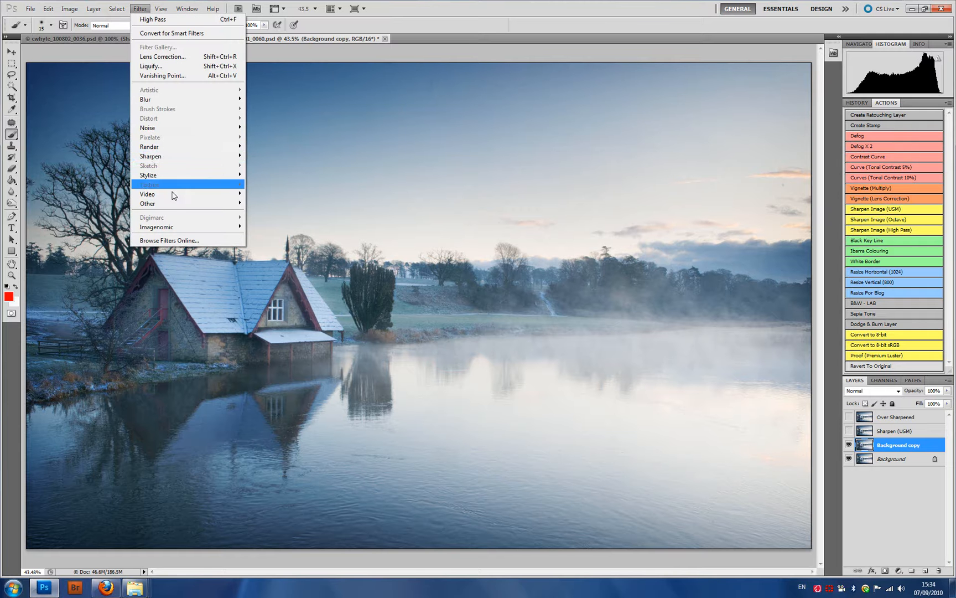
{"action": "mouse_move", "coordinate": [332, 67]}
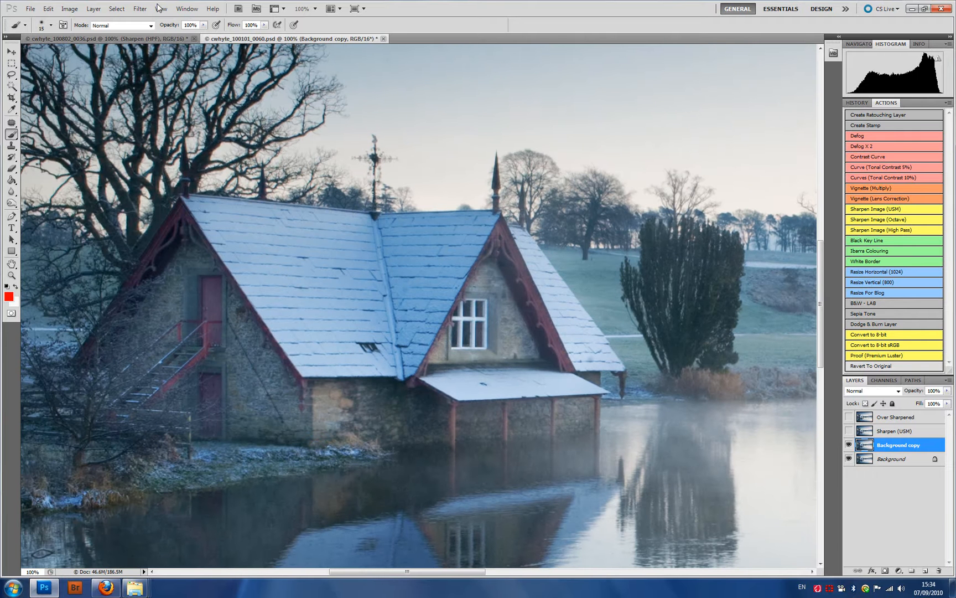
{"action": "left_click", "coordinate": [140, 9]}
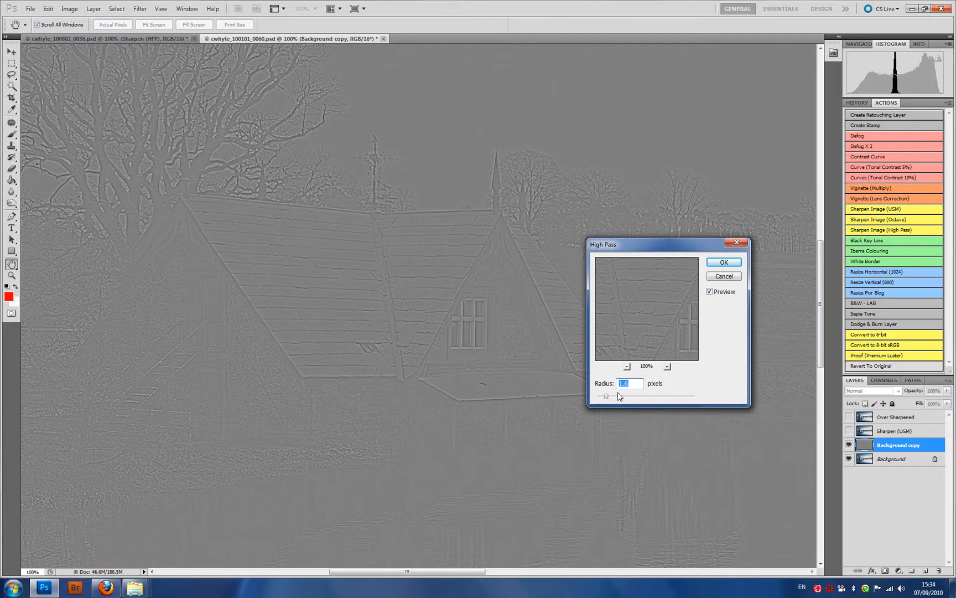
Confirm the High Pass on the landscape copy and blend it in Overlay mode
{"action": "left_click", "coordinate": [724, 261]}
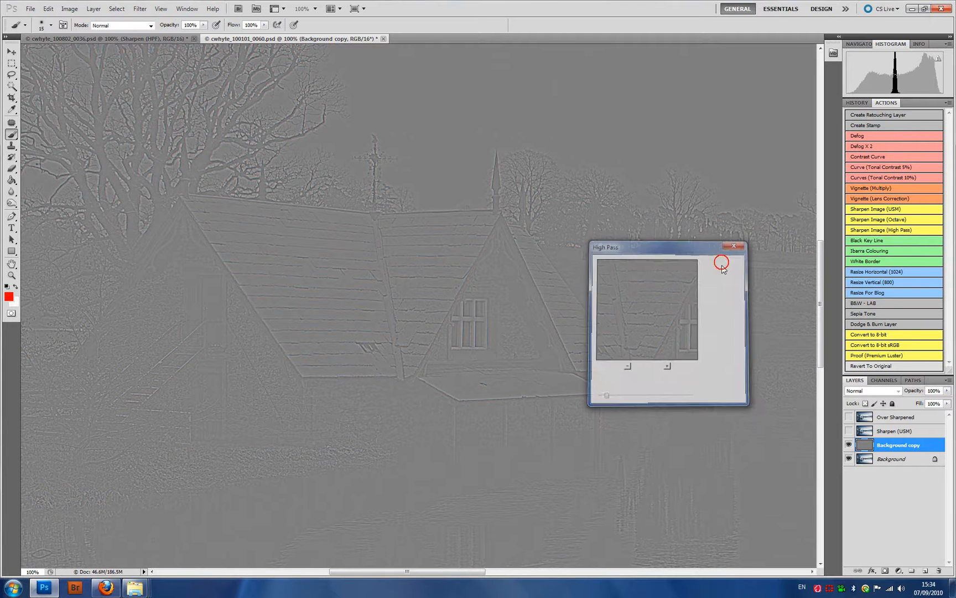
{"action": "left_click", "coordinate": [869, 391]}
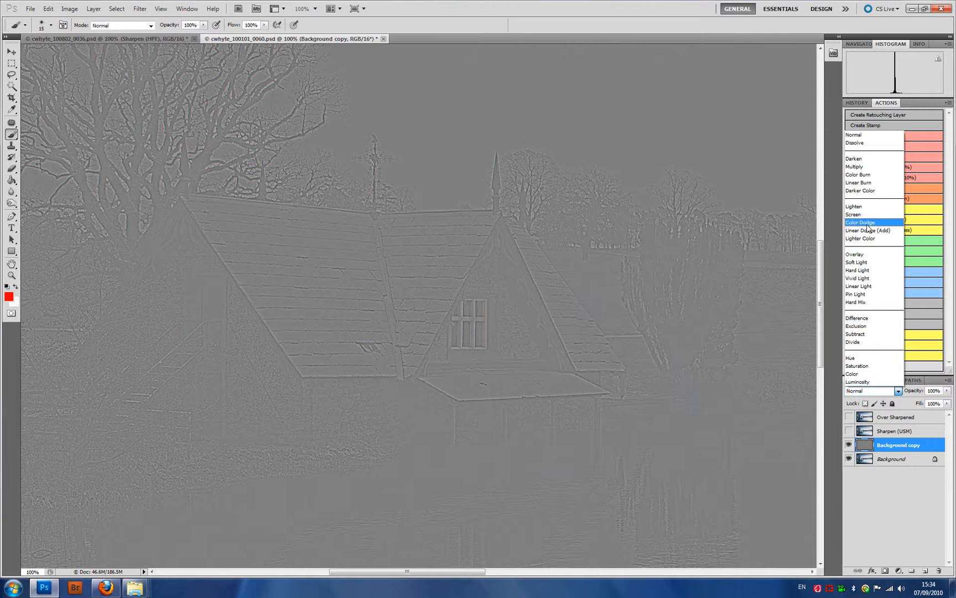
{"action": "left_click", "coordinate": [854, 254]}
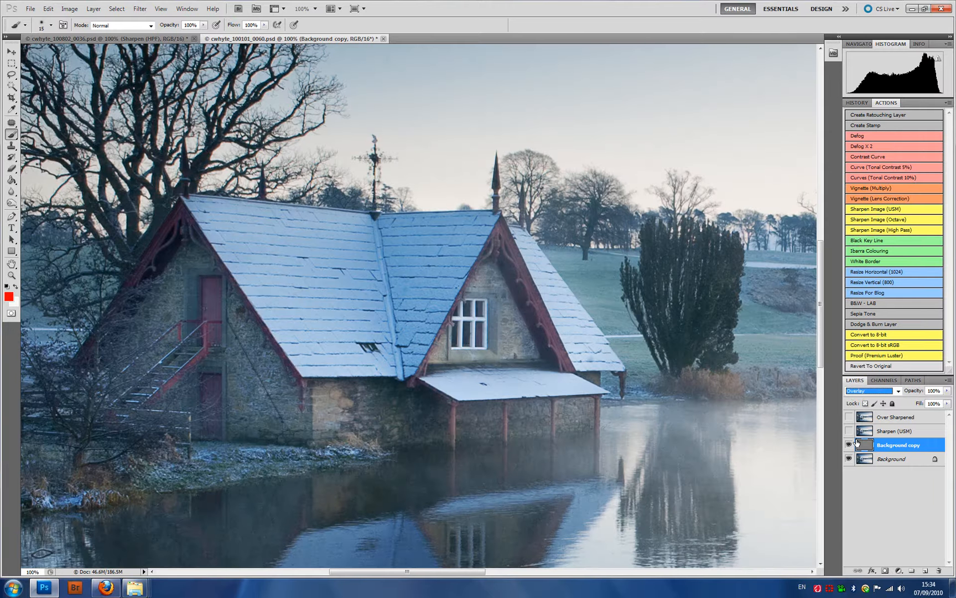
{"action": "left_click", "coordinate": [848, 445]}
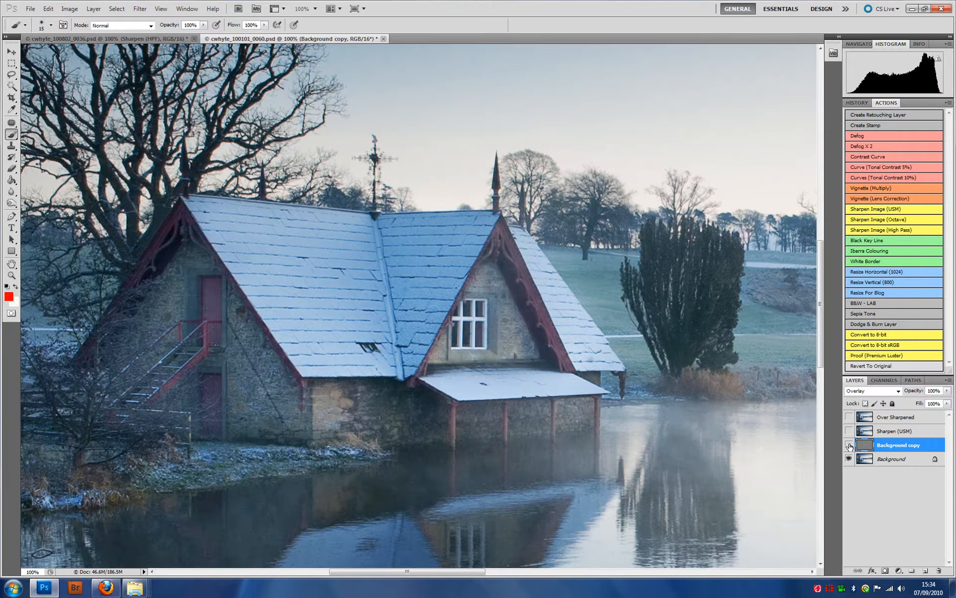
Toggle the copy and Sharpen (USM) layers to compare, leaving only Background visible
{"action": "left_click", "coordinate": [848, 445]}
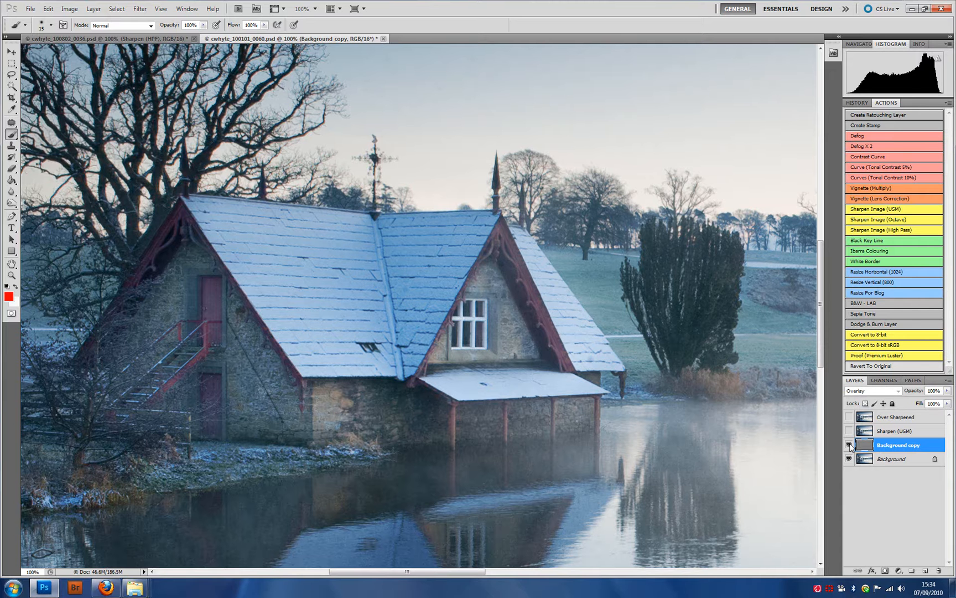
{"action": "left_click", "coordinate": [847, 458]}
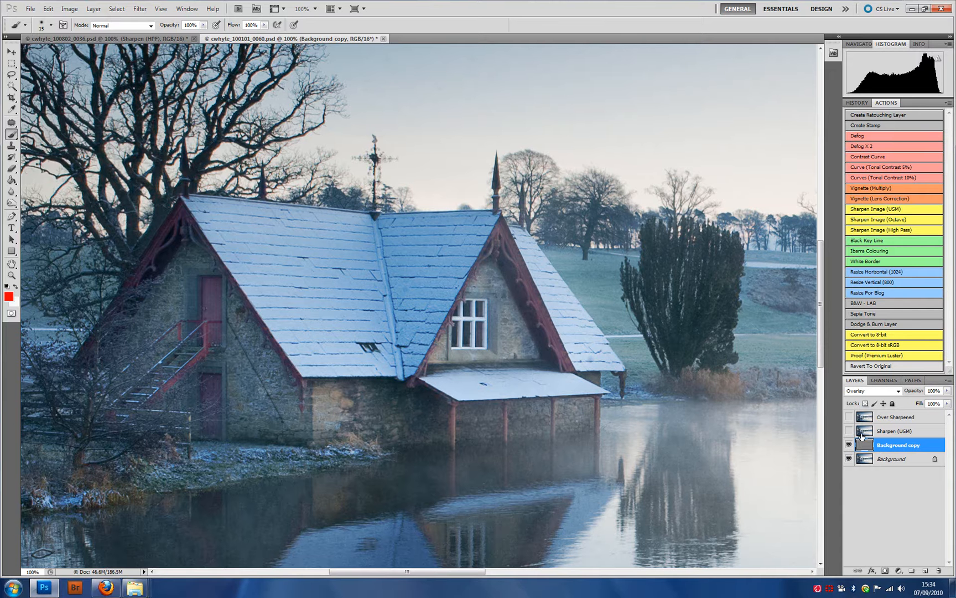
{"action": "left_click", "coordinate": [871, 391]}
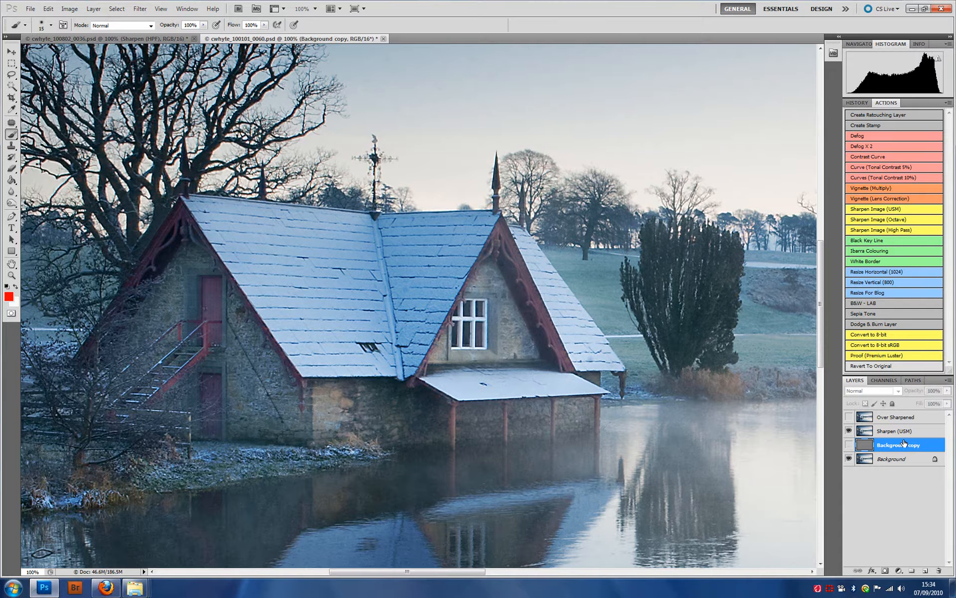
{"action": "left_click", "coordinate": [848, 430]}
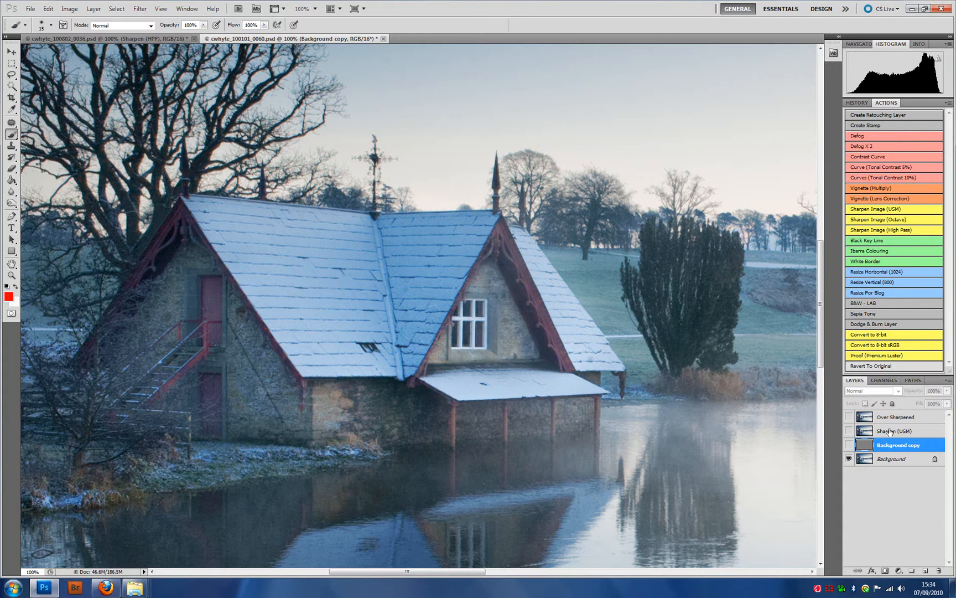
Duplicate the Background layer again to create Background copy 2
{"action": "left_click", "coordinate": [890, 459]}
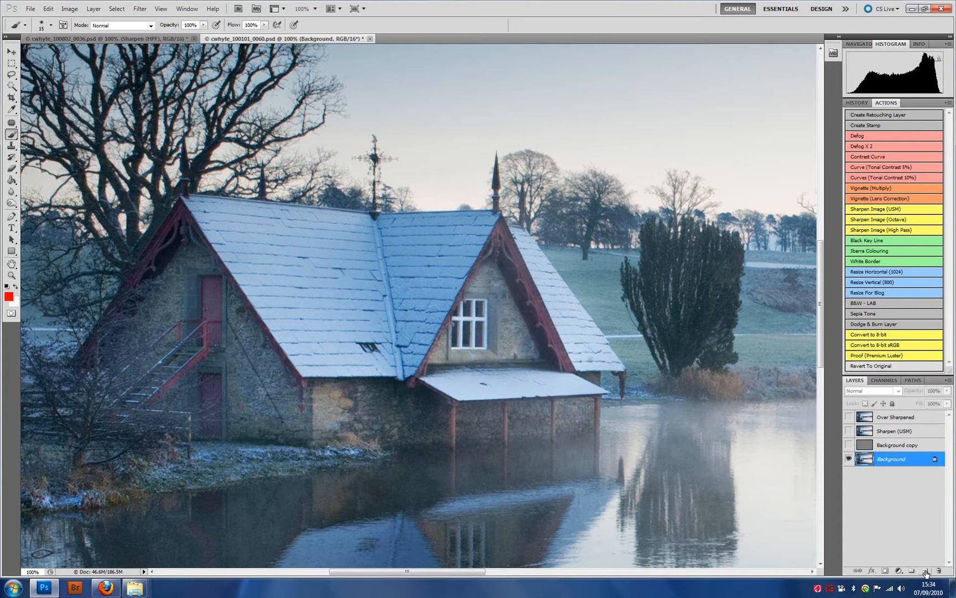
{"action": "left_click", "coordinate": [925, 571]}
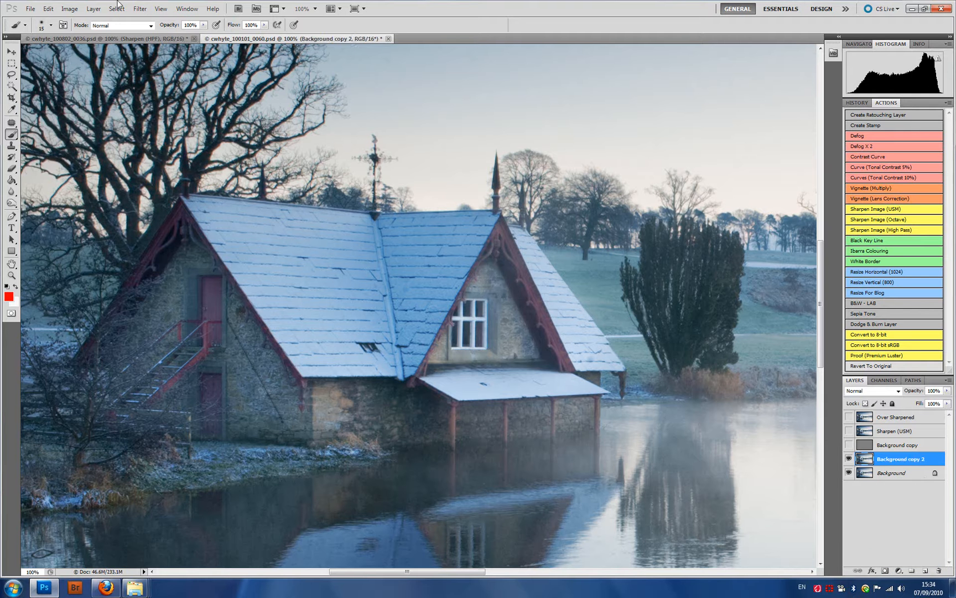
{"action": "left_click", "coordinate": [140, 8]}
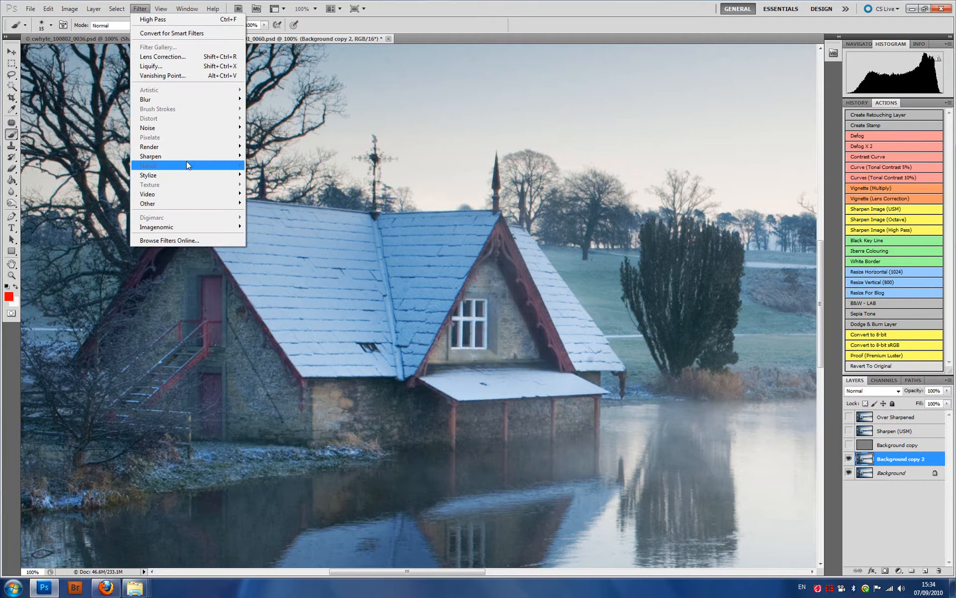
Apply a heavy Unsharp Mask at 500% with adjusted radius to Background copy 2
{"action": "left_click", "coordinate": [151, 156]}
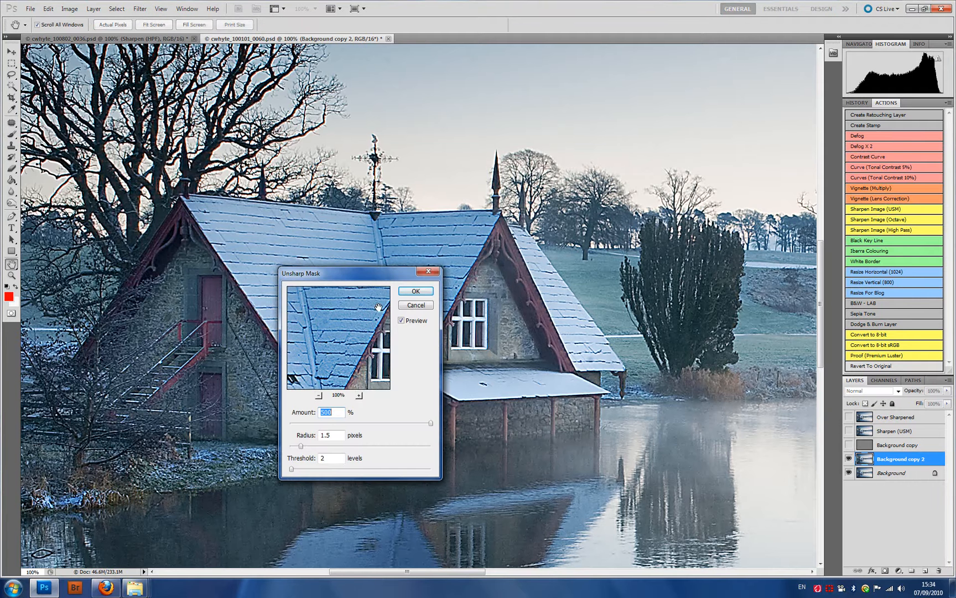
{"action": "mouse_move", "coordinate": [317, 359]}
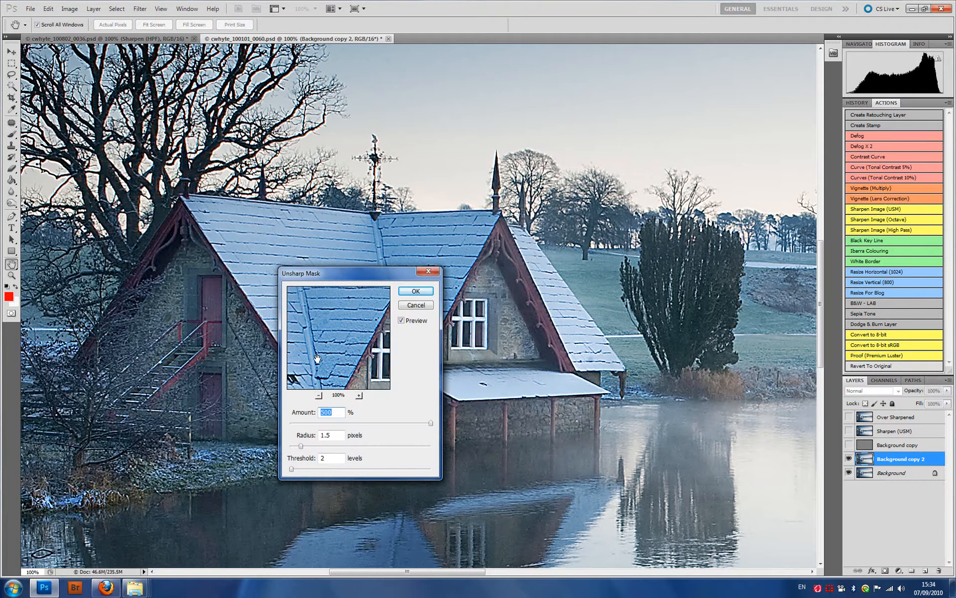
{"action": "left_click", "coordinate": [331, 435]}
{"action": "type", "text": "1.3"}
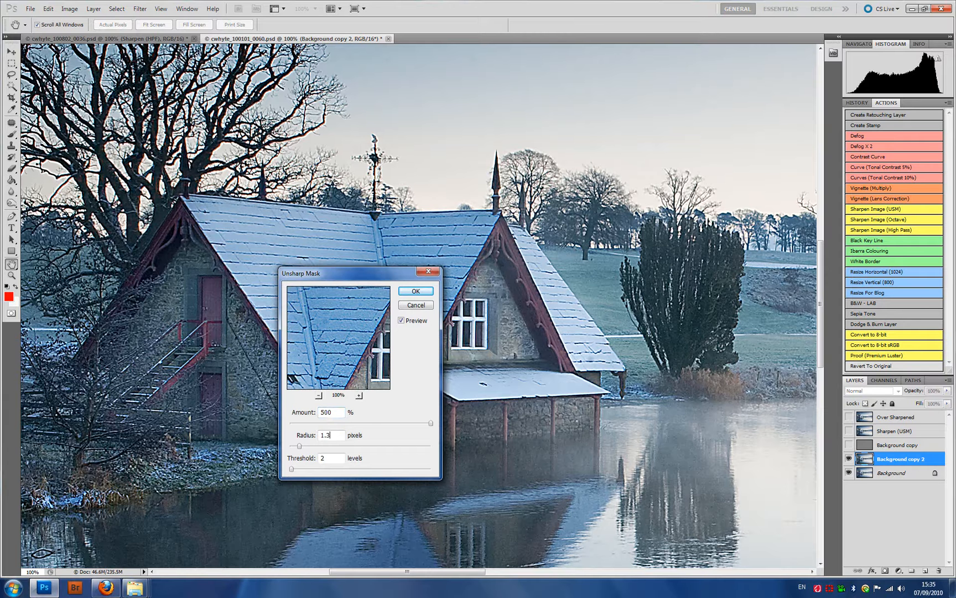
{"action": "left_click", "coordinate": [415, 290]}
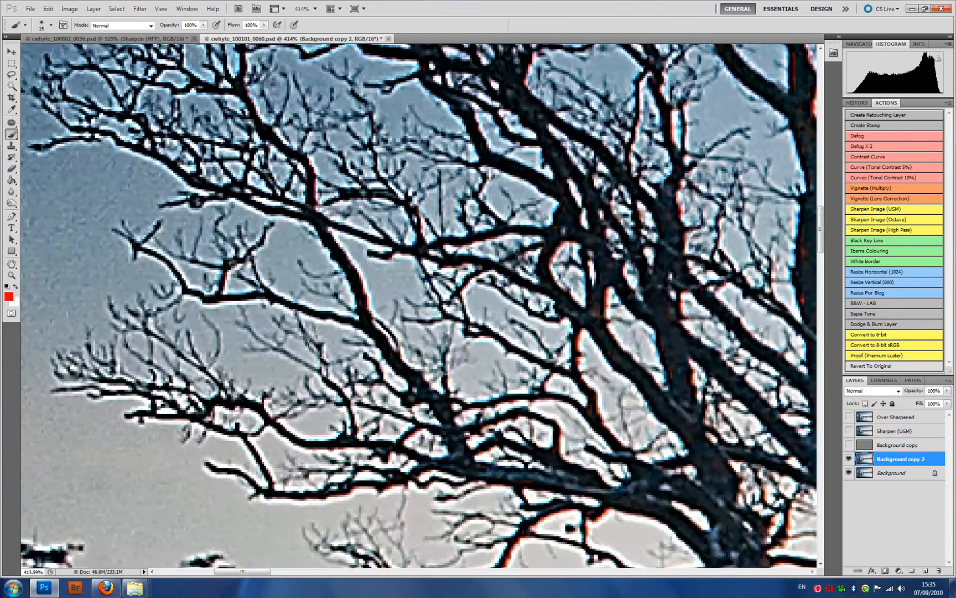
{"action": "mouse_move", "coordinate": [399, 369]}
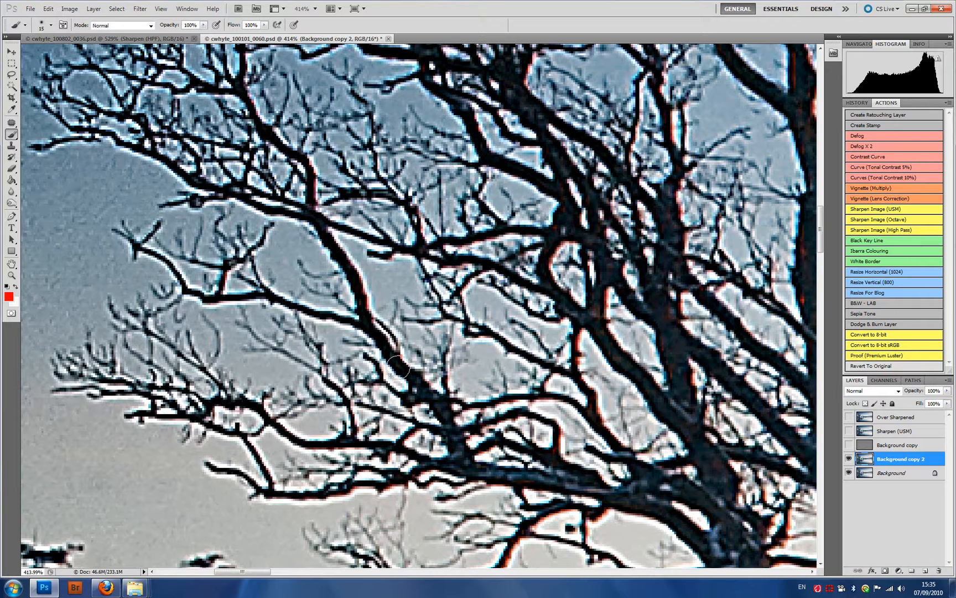
{"action": "mouse_move", "coordinate": [343, 326]}
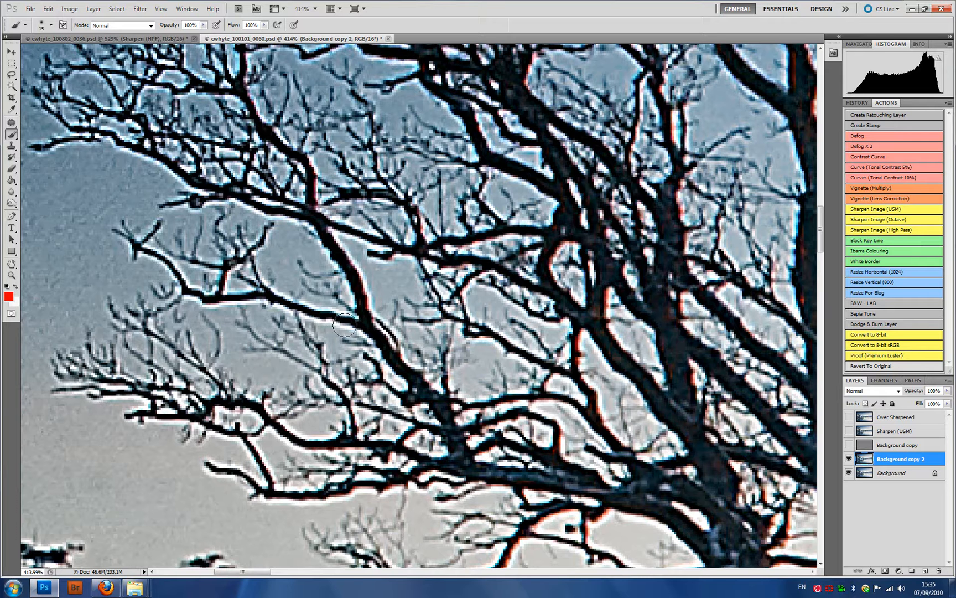
{"action": "mouse_move", "coordinate": [366, 320]}
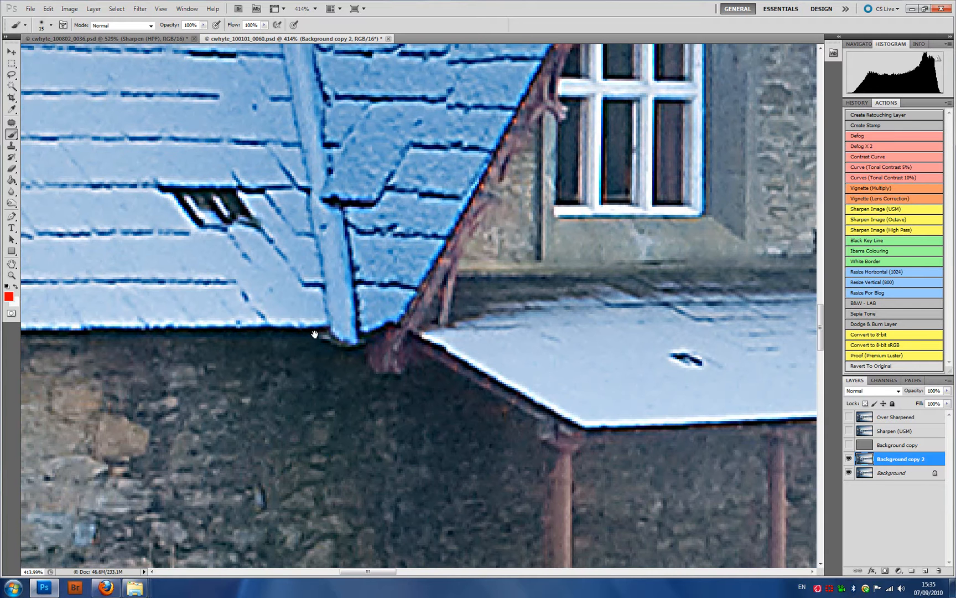
{"action": "mouse_move", "coordinate": [451, 331]}
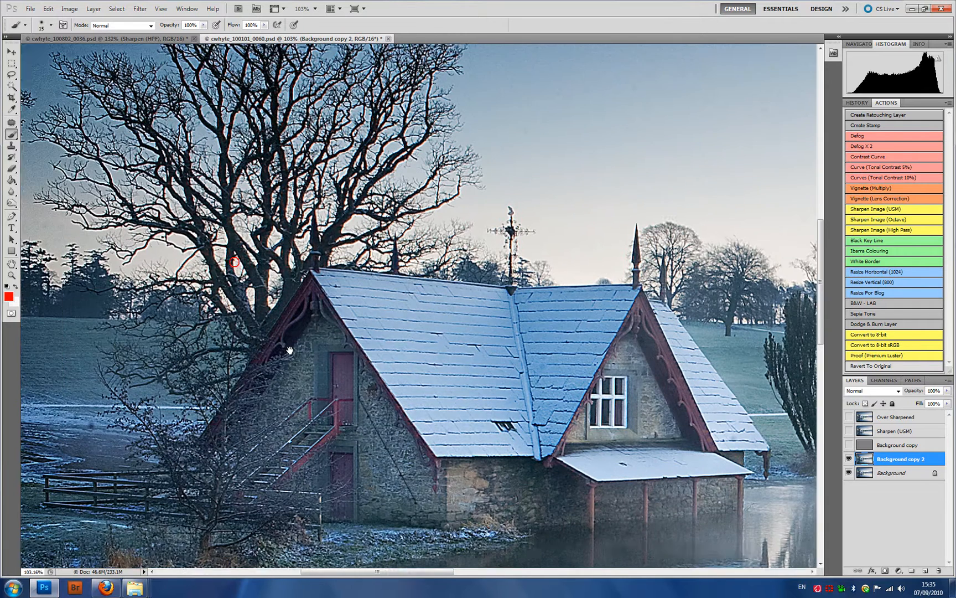
Lower Background copy 2 to 50% opacity and view the whole landscape
{"action": "scroll", "scroll_direction": "up", "scroll_amount": 3}
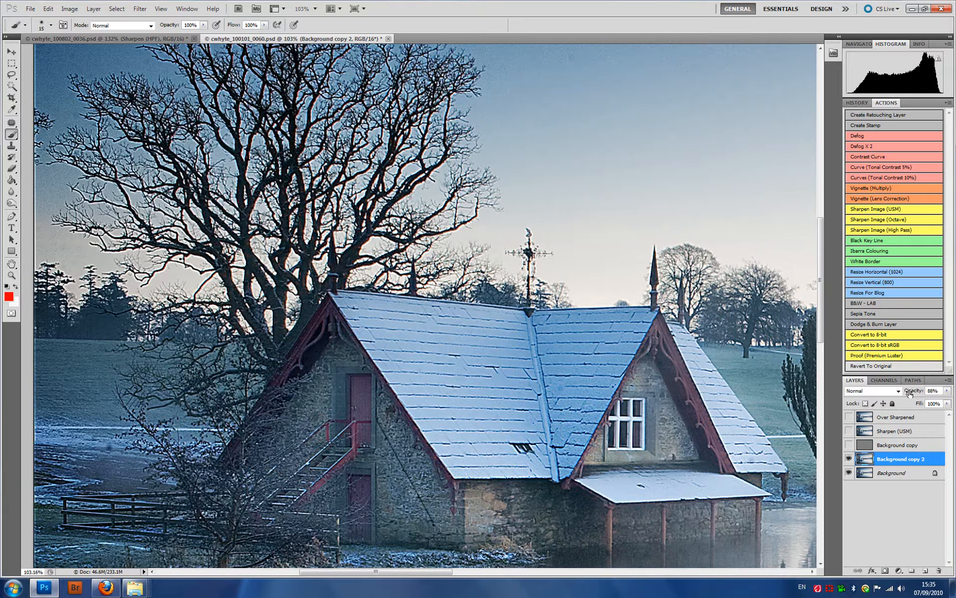
{"action": "left_click", "coordinate": [939, 390]}
{"action": "type", "text": "50"}
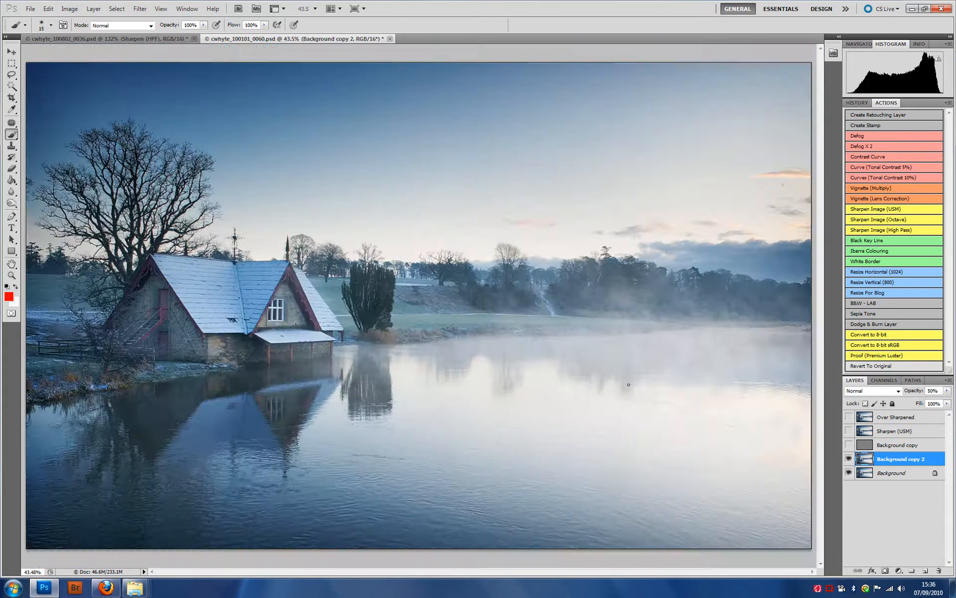
{"action": "left_click", "coordinate": [113, 39]}
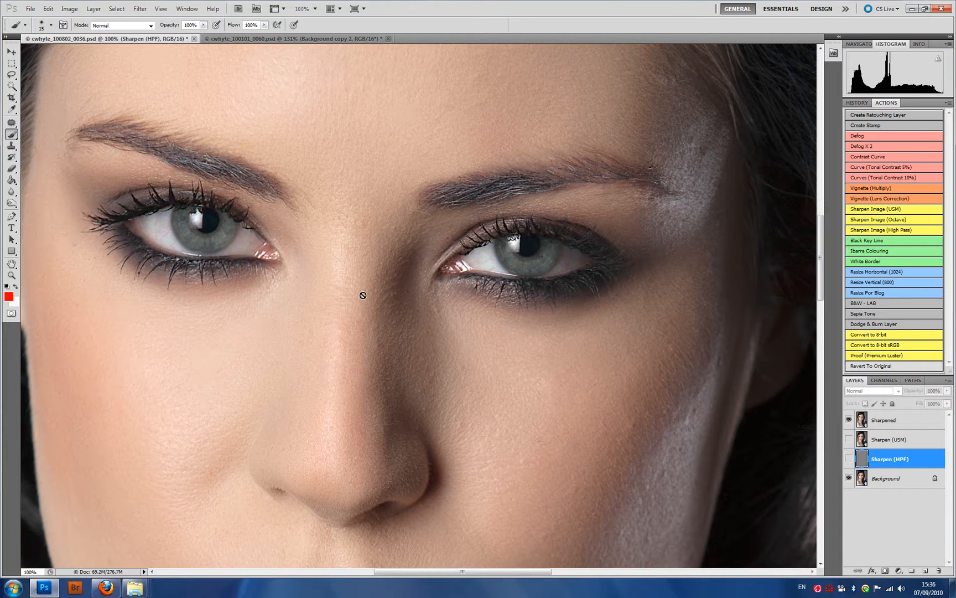
Select the portrait's Sharpened layer to receive a black hide-all mask
{"action": "left_click", "coordinate": [888, 420]}
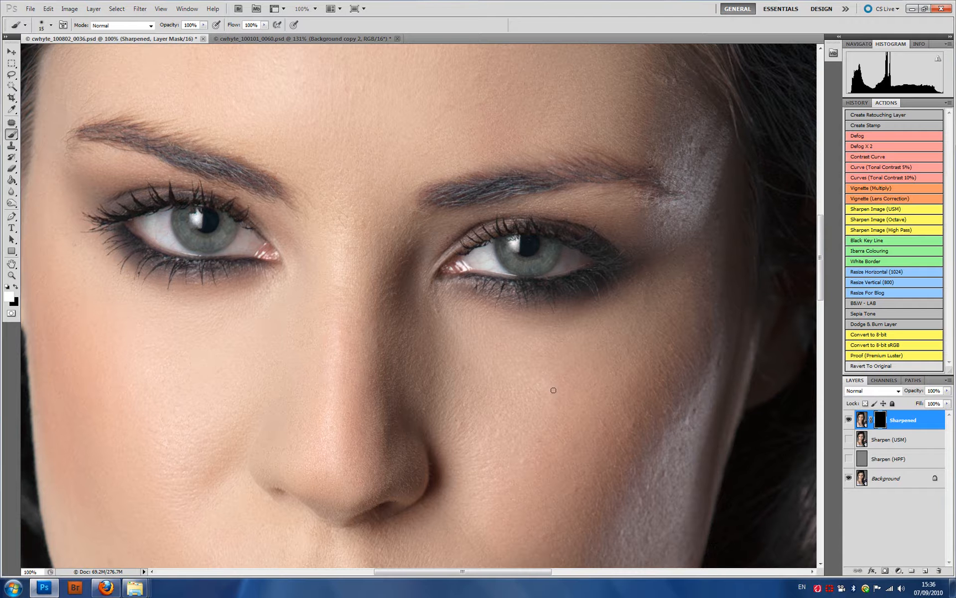
{"action": "mouse_move", "coordinate": [157, 176]}
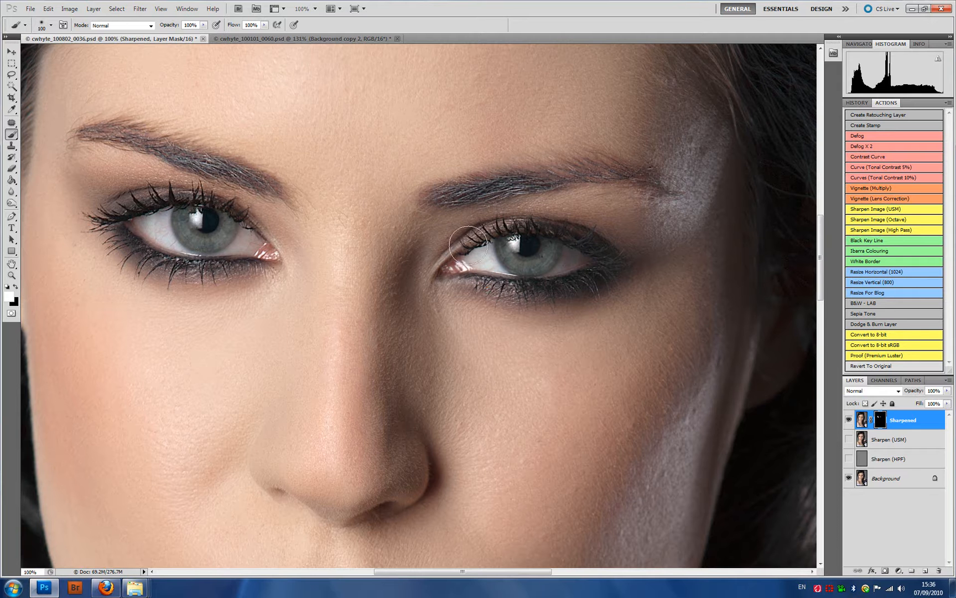
Zoom toward the woman's face to paint the mask white over the eyes
{"action": "scroll", "scroll_direction": "down", "scroll_amount": 3}
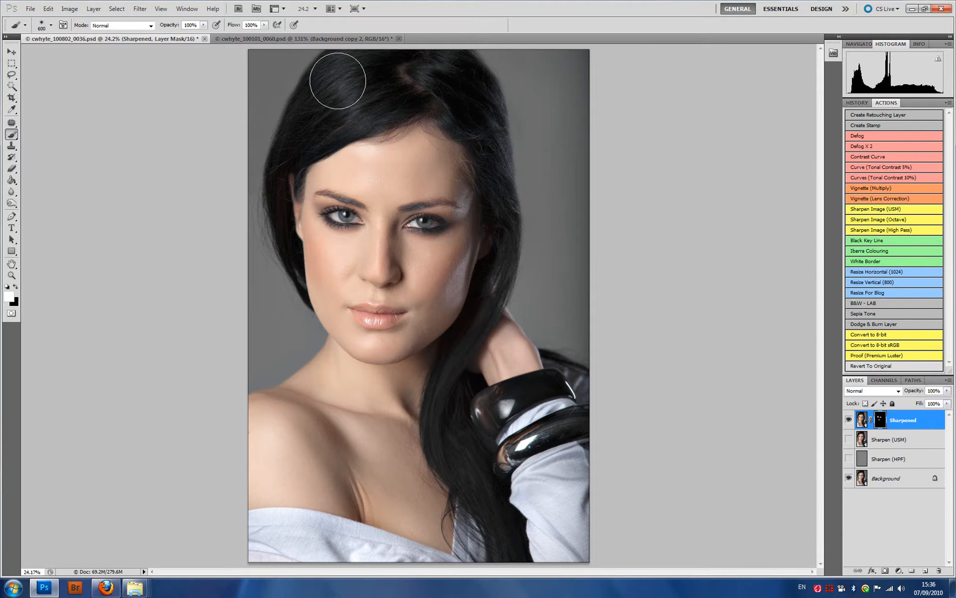
{"action": "mouse_move", "coordinate": [461, 463]}
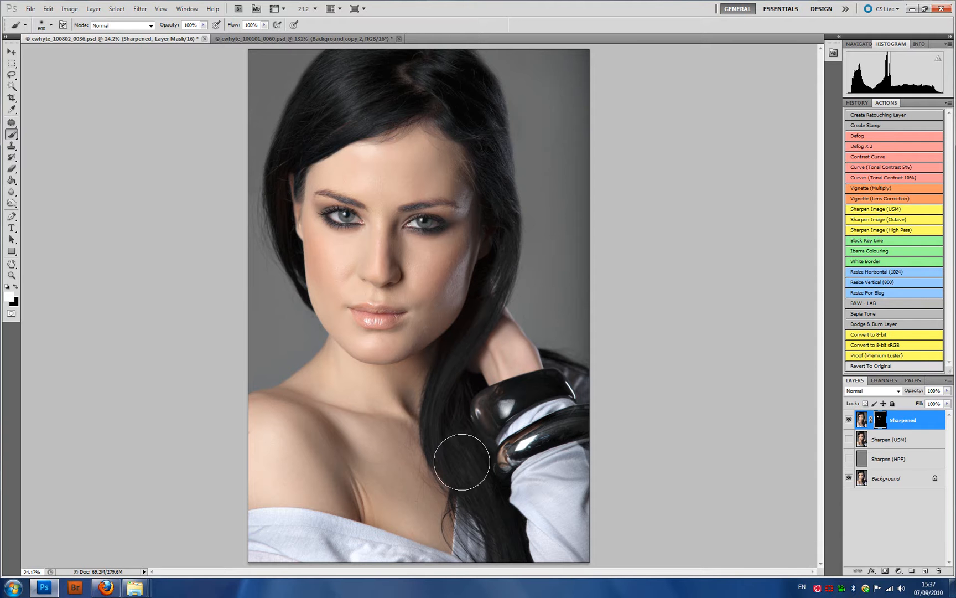
{"action": "mouse_move", "coordinate": [335, 73]}
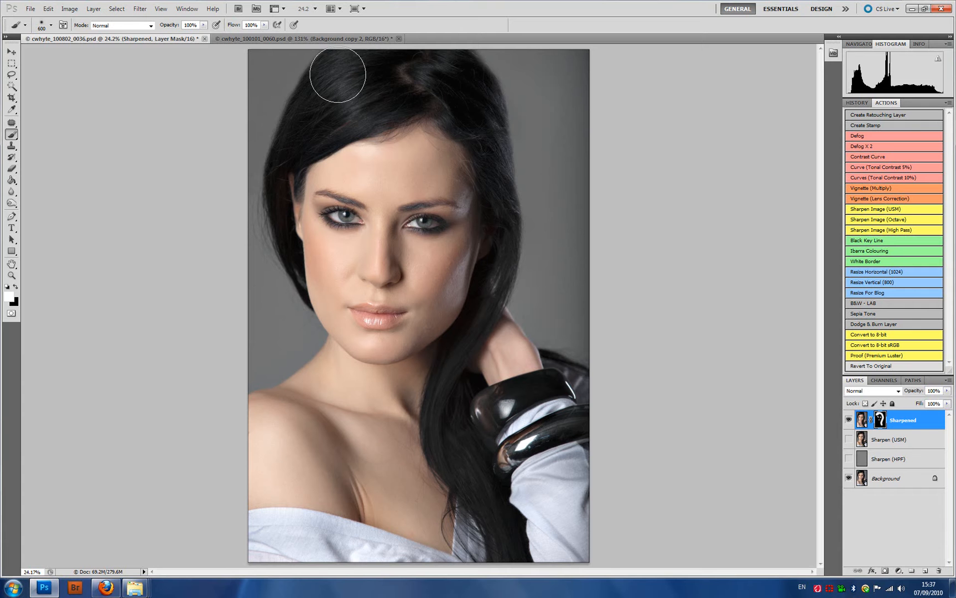
{"action": "mouse_move", "coordinate": [450, 438]}
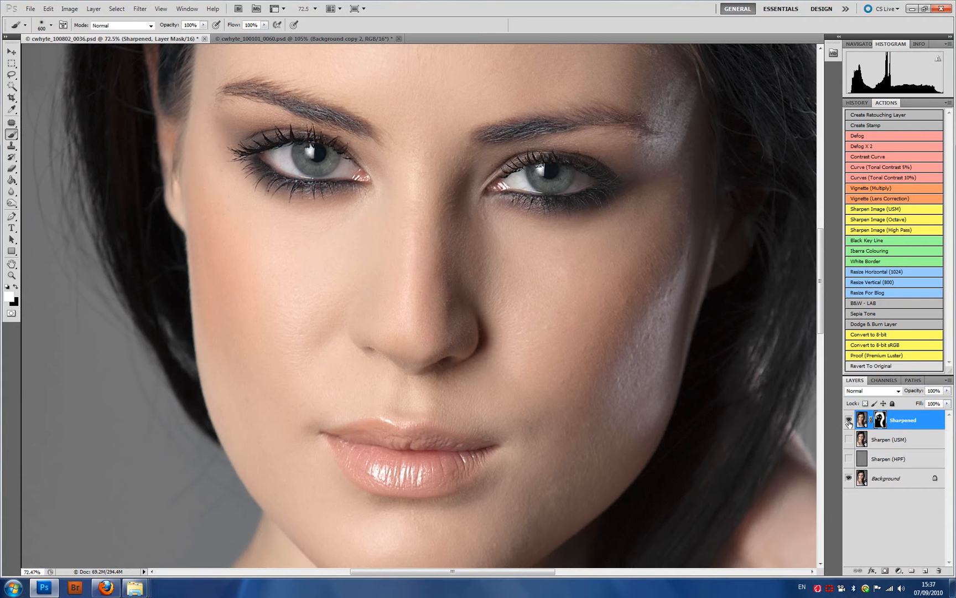
{"action": "left_click", "coordinate": [848, 420]}
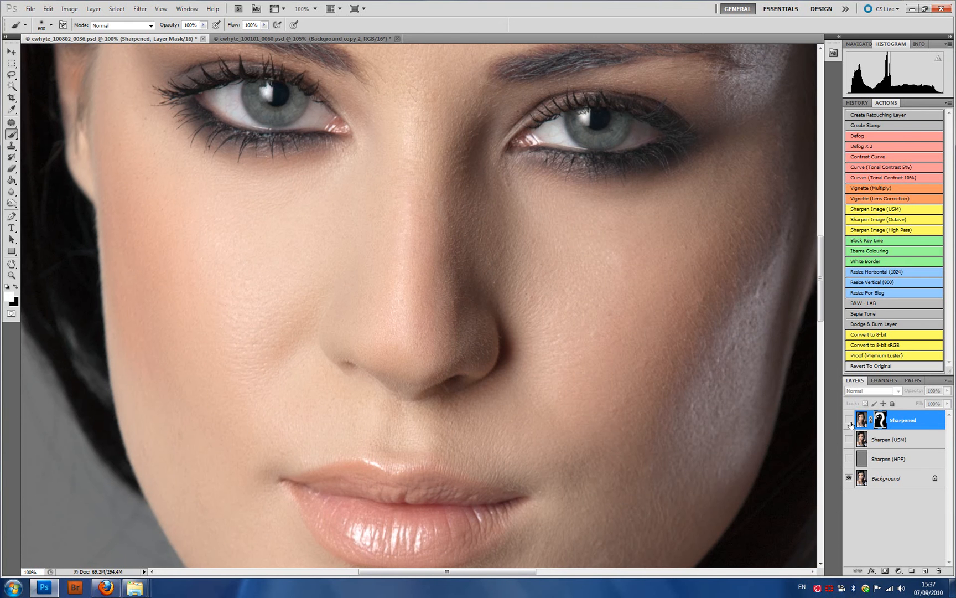
{"action": "left_click", "coordinate": [848, 419]}
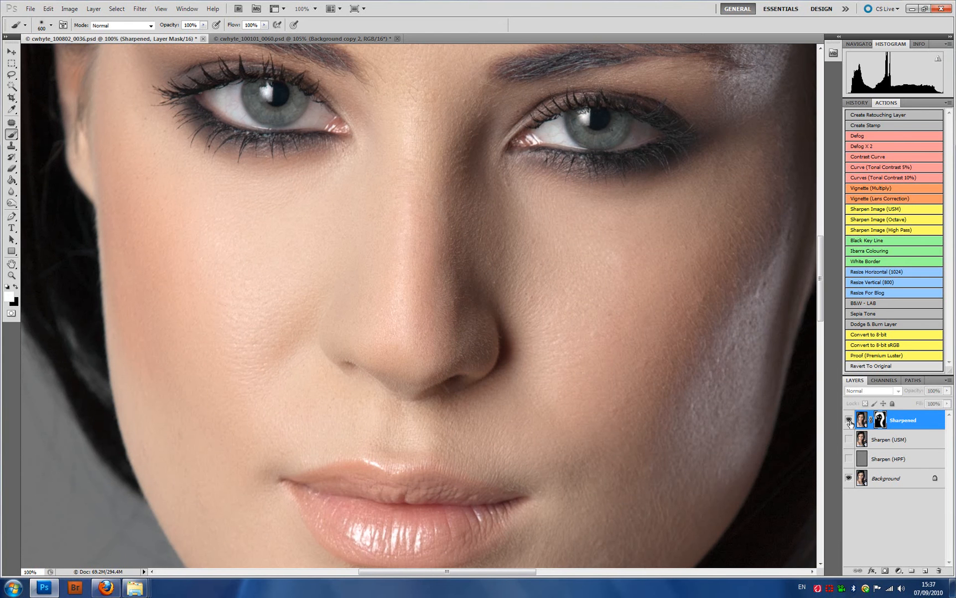